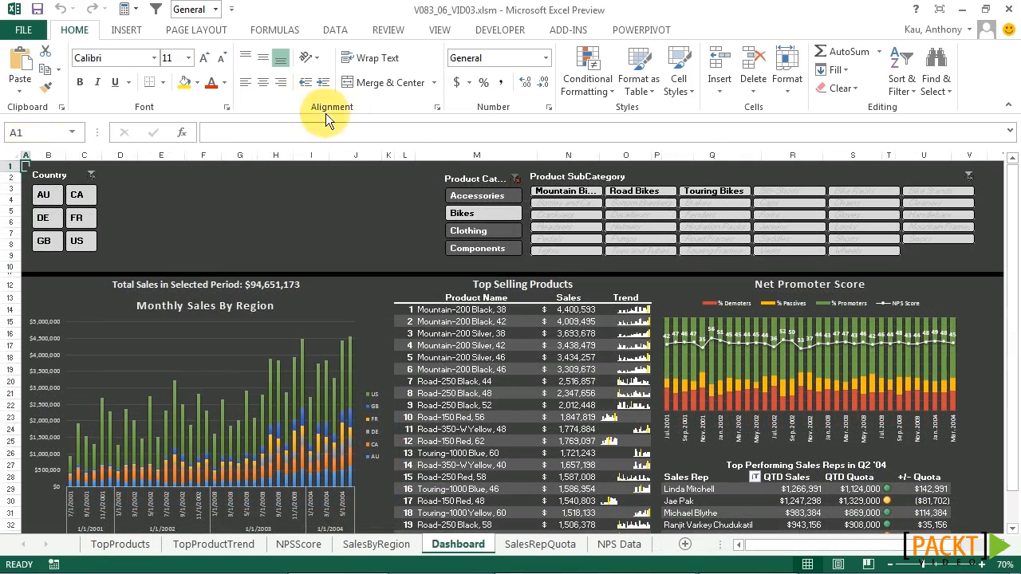
Start a new timeline using the workbook's Data Model tables as its source.
{"action": "left_click", "coordinate": [126, 29]}
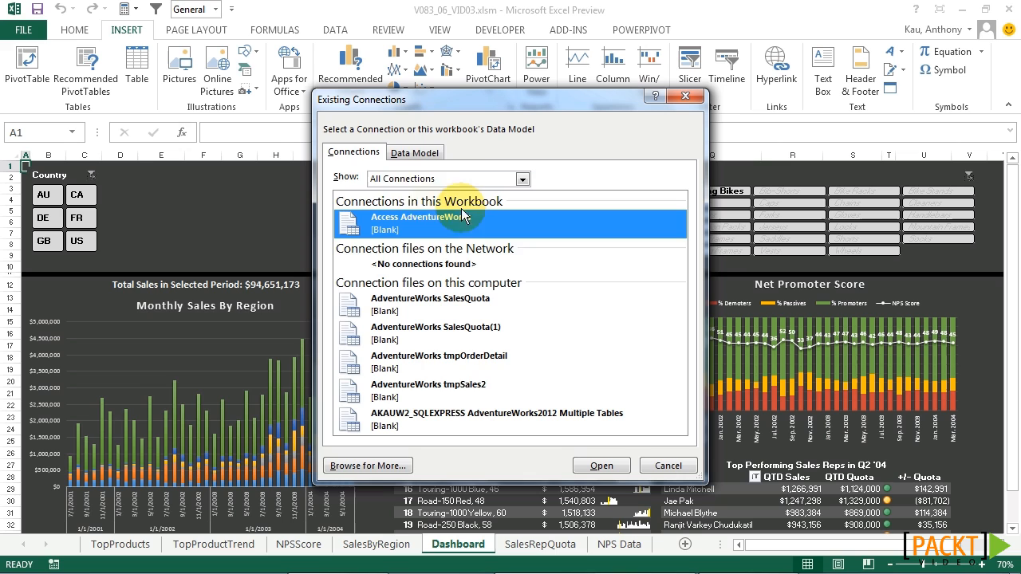
{"action": "left_click", "coordinate": [415, 152]}
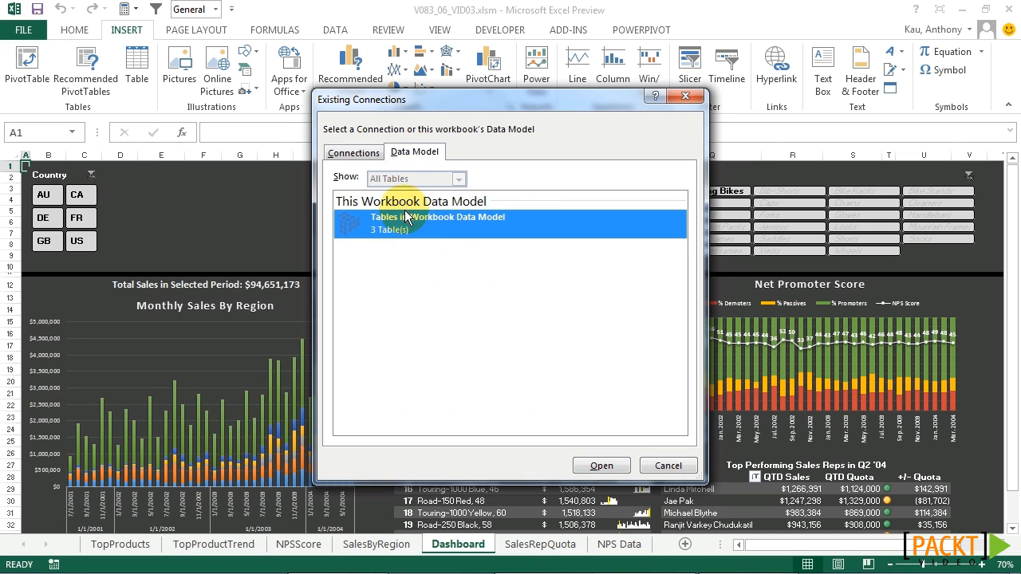
{"action": "mouse_move", "coordinate": [502, 271]}
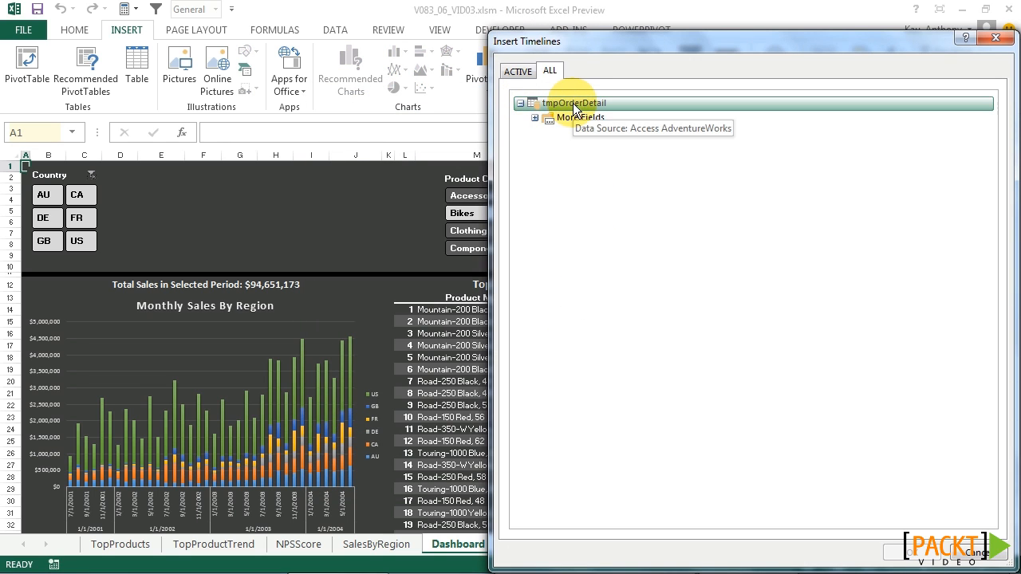
Create a timeline on OrderDate from tmpOrderDetail's More Fields.
{"action": "left_click", "coordinate": [535, 117]}
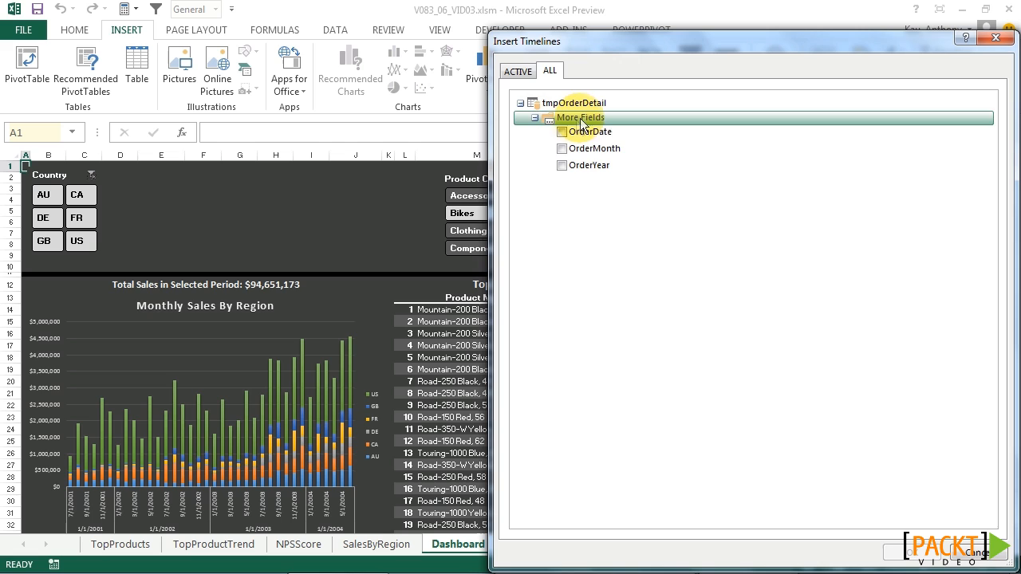
{"action": "left_click", "coordinate": [590, 132]}
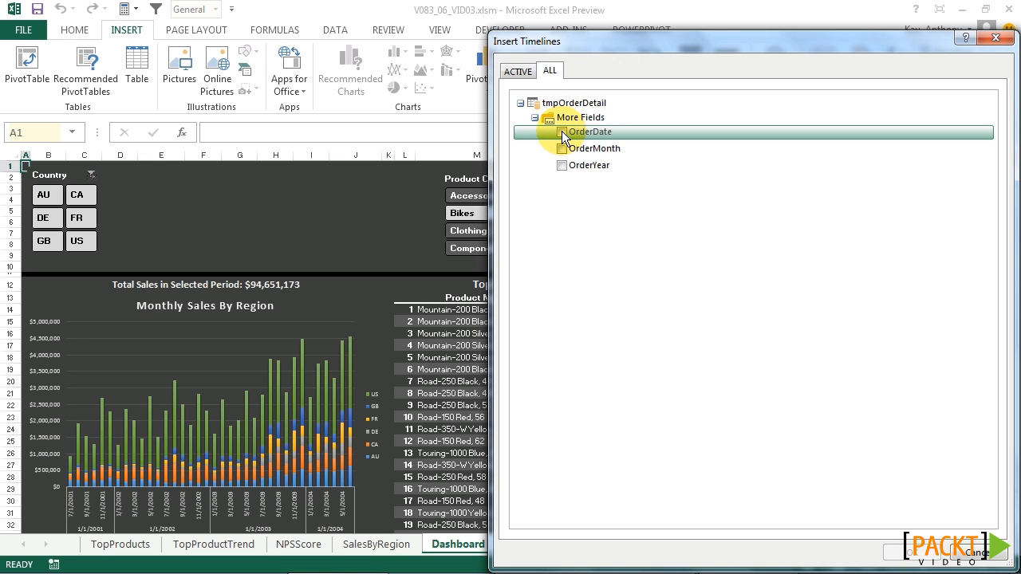
{"action": "left_click", "coordinate": [562, 131]}
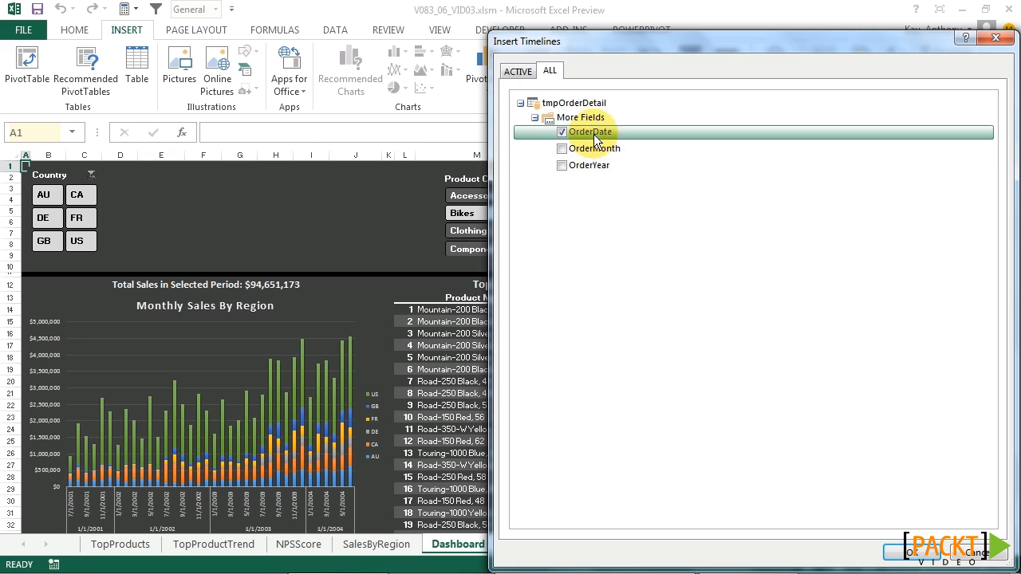
{"action": "left_click", "coordinate": [561, 131]}
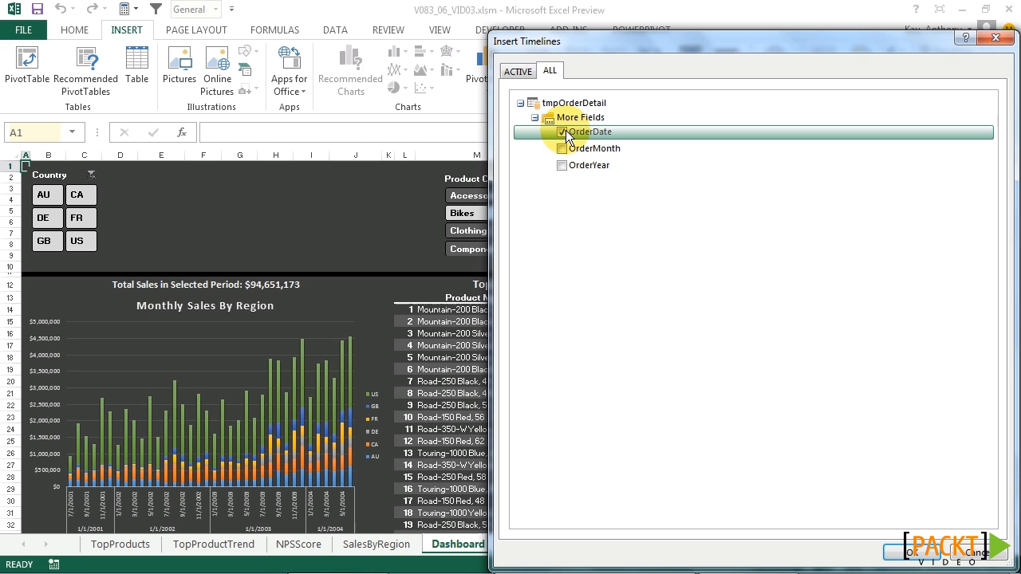
{"action": "left_click", "coordinate": [561, 131]}
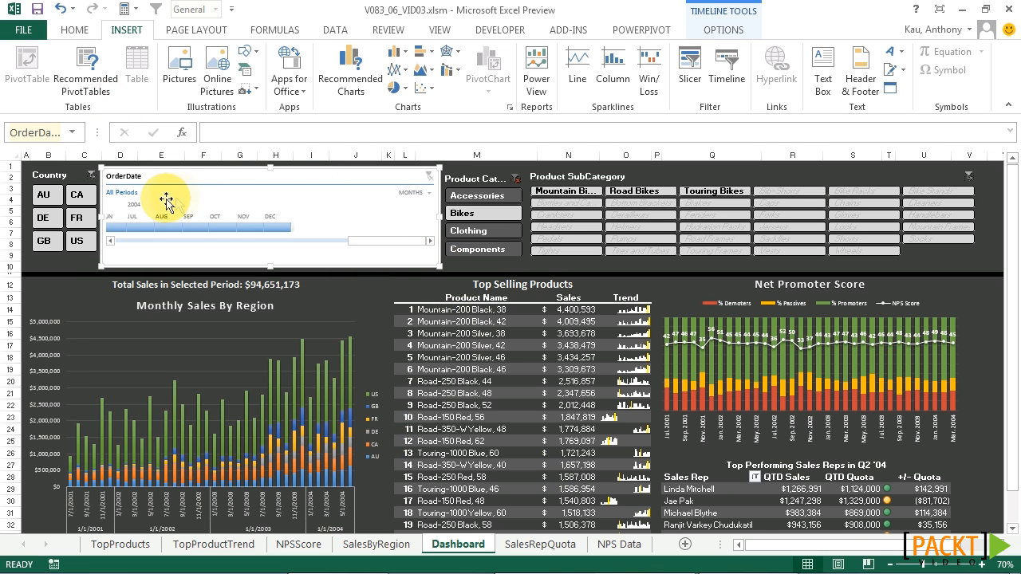
Connect the timeline to the NPSScore, SalesByRegion, TopProducts and TopProductTrend pivot tables.
{"action": "right_click", "coordinate": [167, 198]}
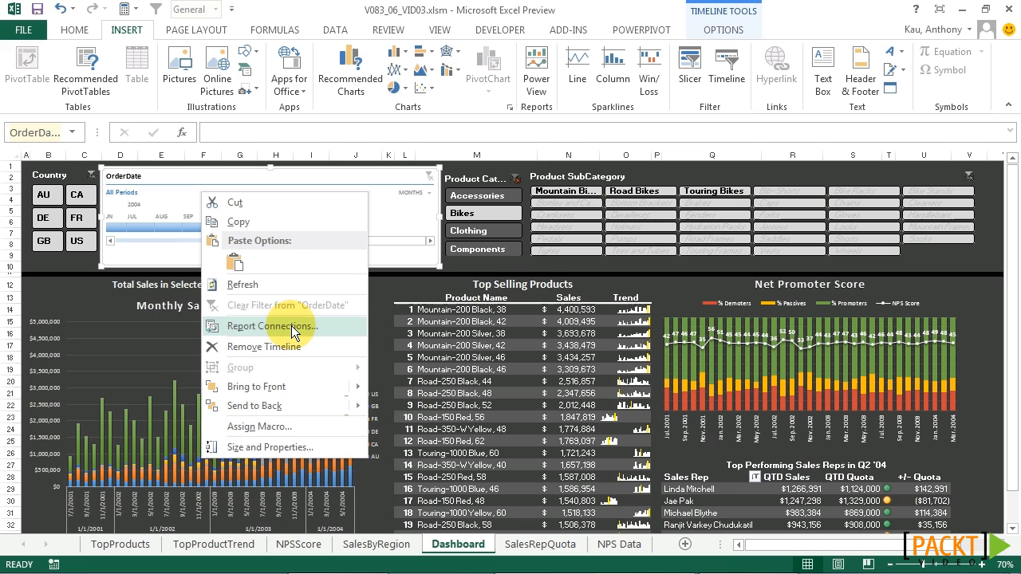
{"action": "left_click", "coordinate": [272, 326]}
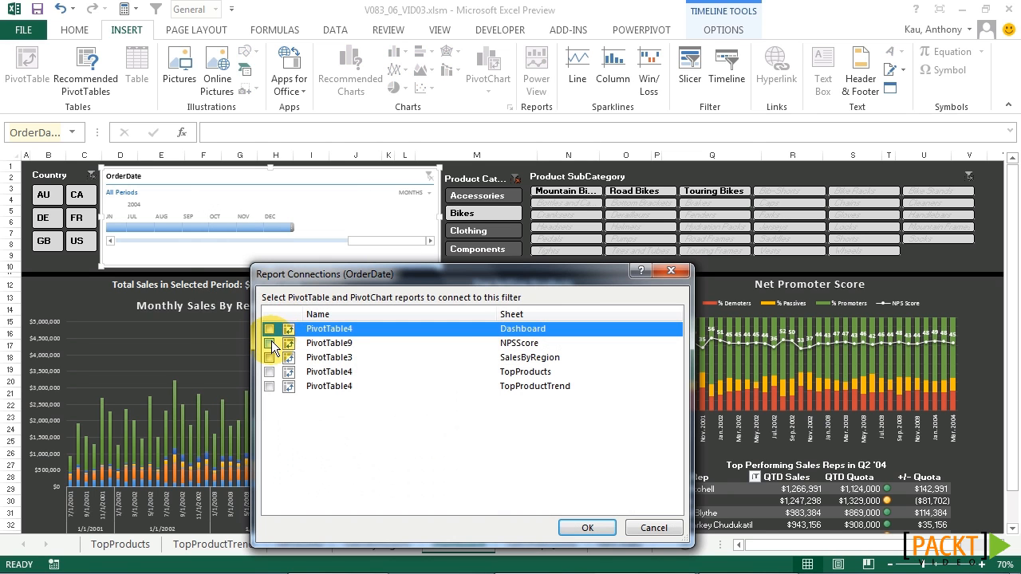
{"action": "left_click", "coordinate": [268, 371]}
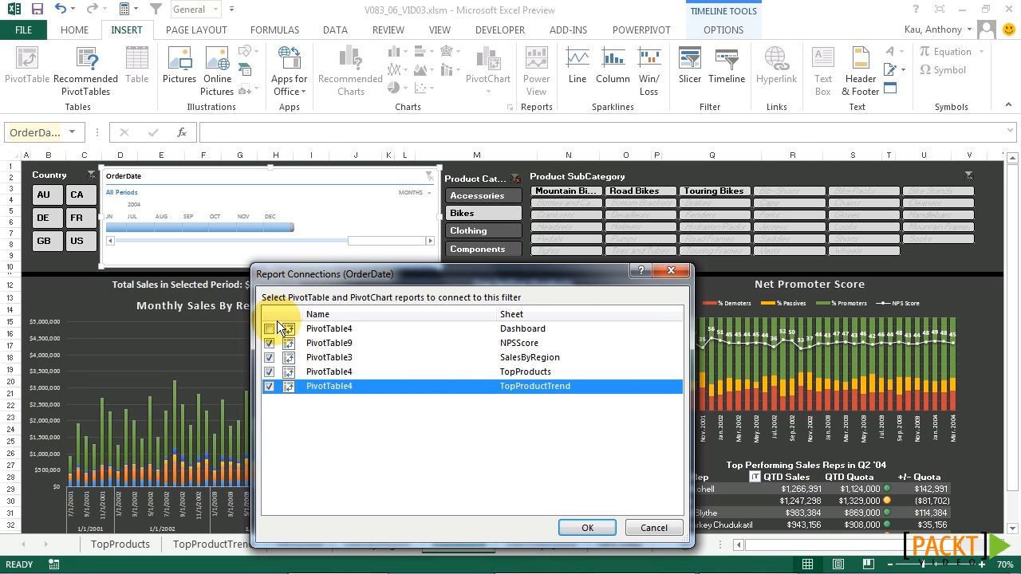
{"action": "left_click", "coordinate": [269, 329]}
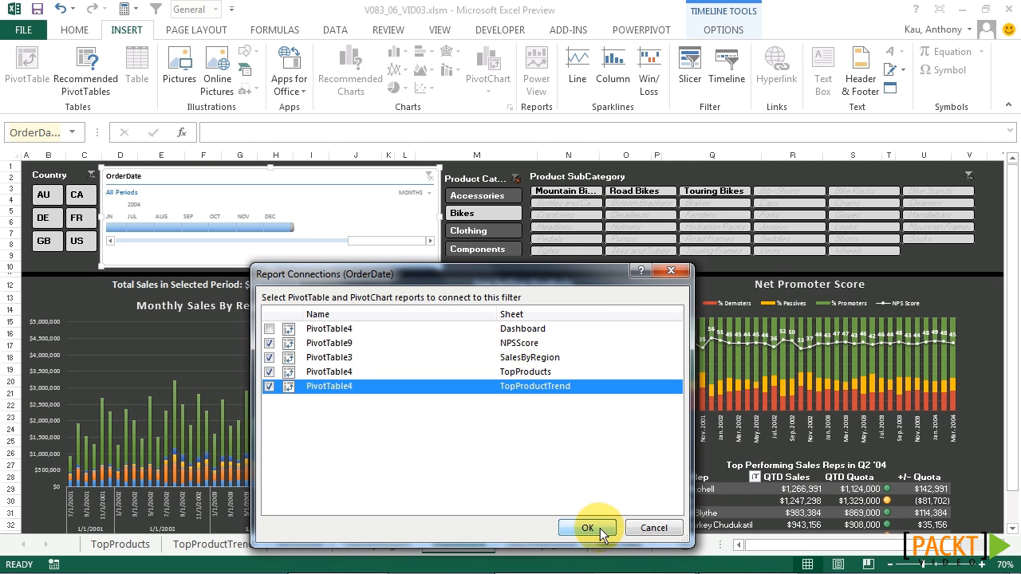
{"action": "left_click", "coordinate": [587, 528]}
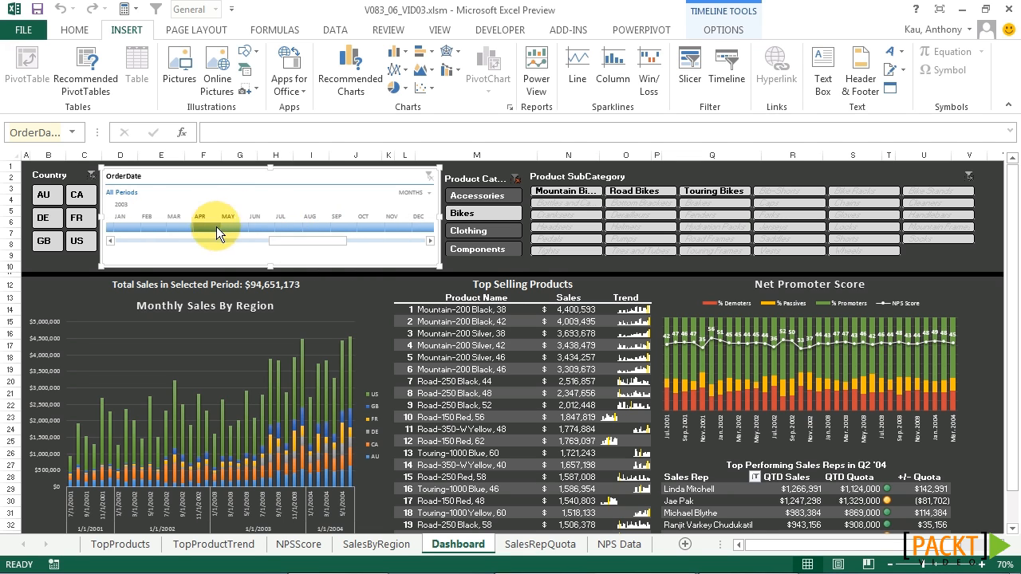
{"action": "left_click_drag", "start_coordinate": [219, 234], "coordinate": [386, 234]}
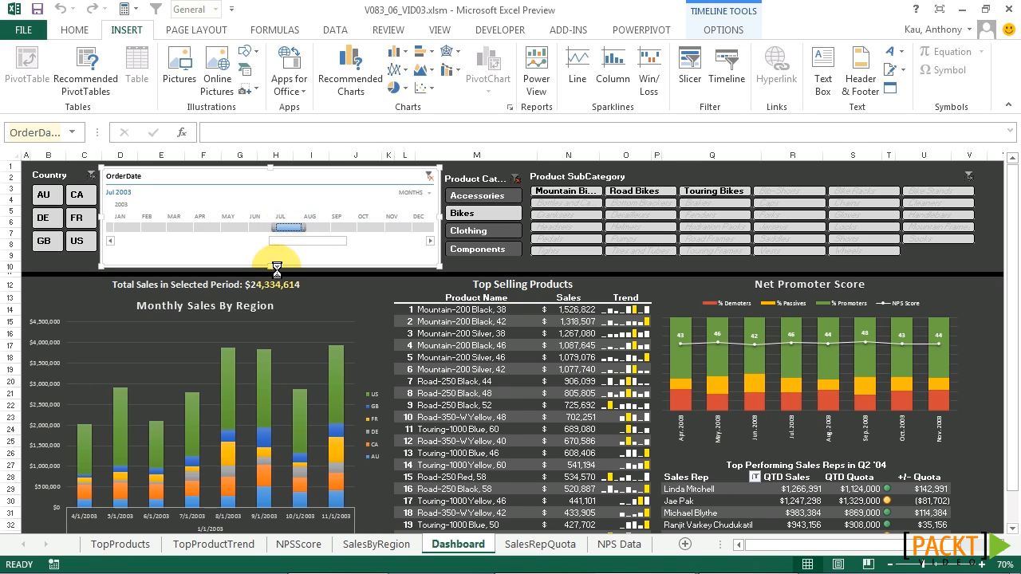
{"action": "left_click", "coordinate": [279, 228]}
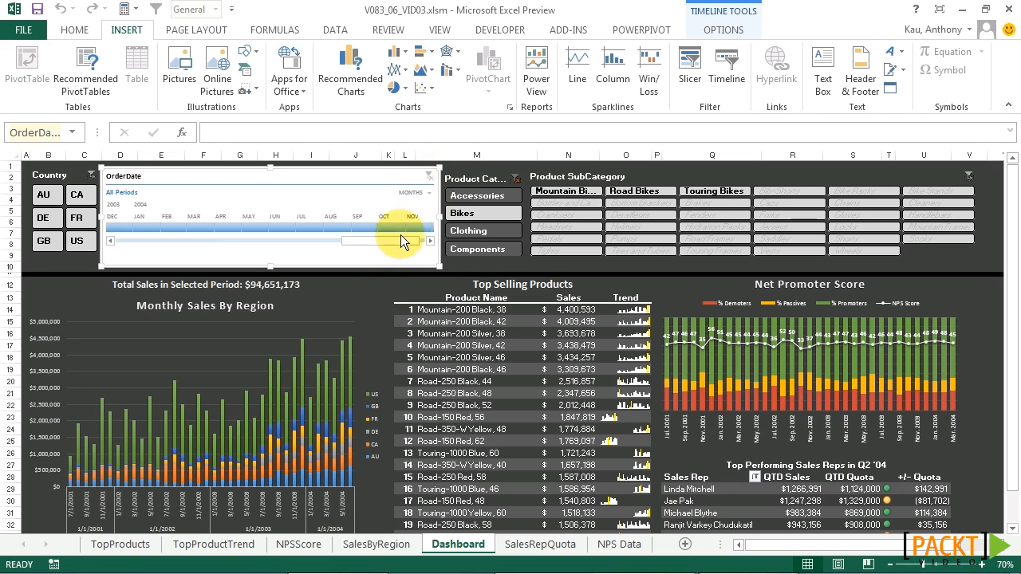
{"action": "left_click_drag", "start_coordinate": [403, 244], "coordinate": [347, 243]}
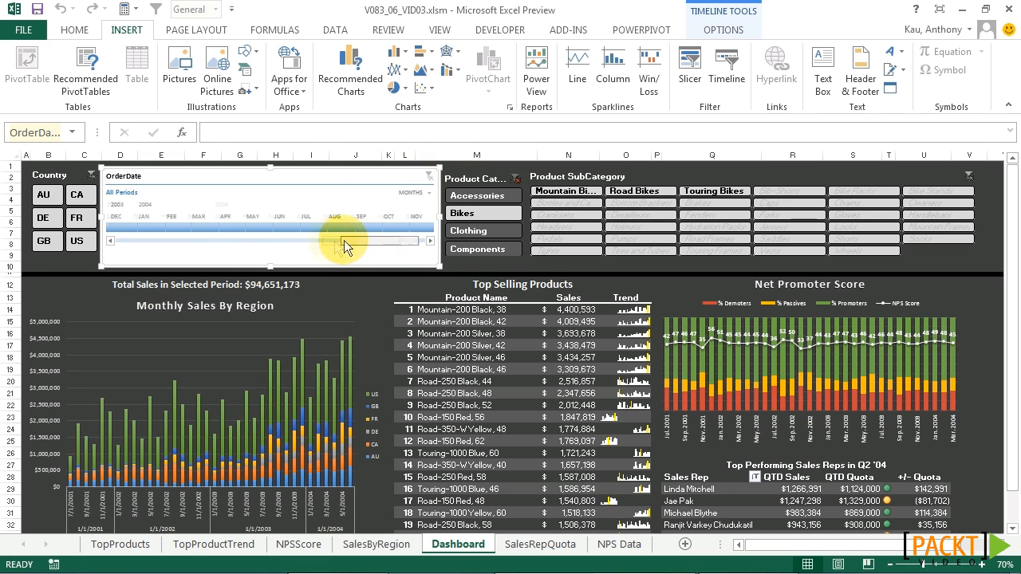
{"action": "left_click_drag", "start_coordinate": [343, 240], "coordinate": [140, 240]}
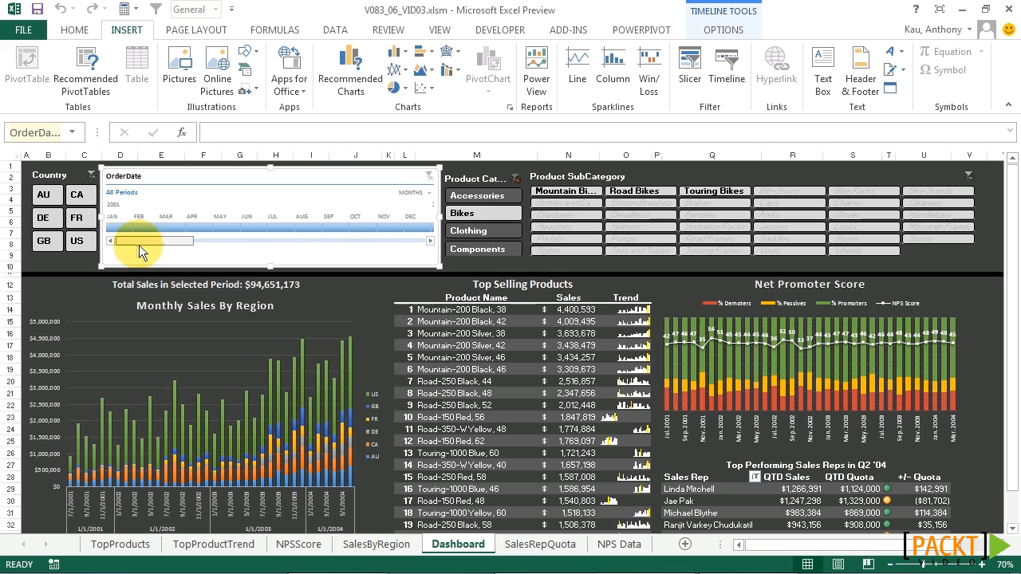
{"action": "left_click_drag", "start_coordinate": [139, 240], "coordinate": [247, 241]}
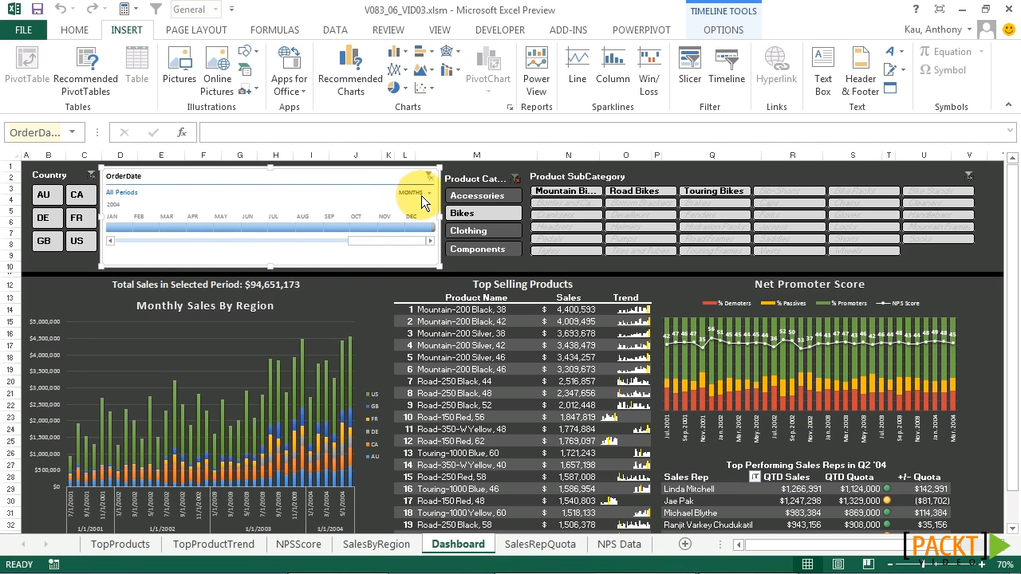
{"action": "left_click", "coordinate": [414, 193]}
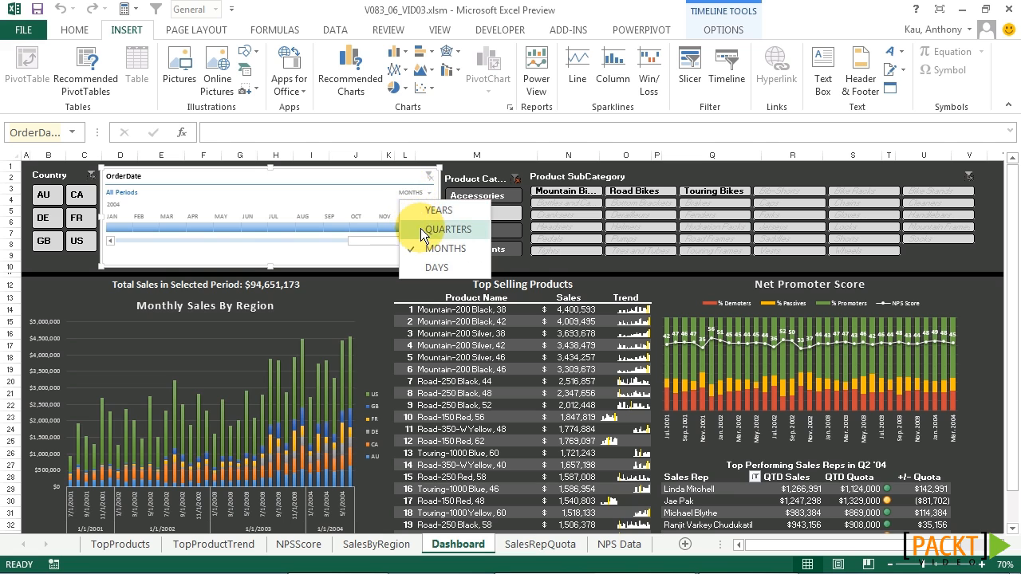
{"action": "left_click", "coordinate": [449, 230]}
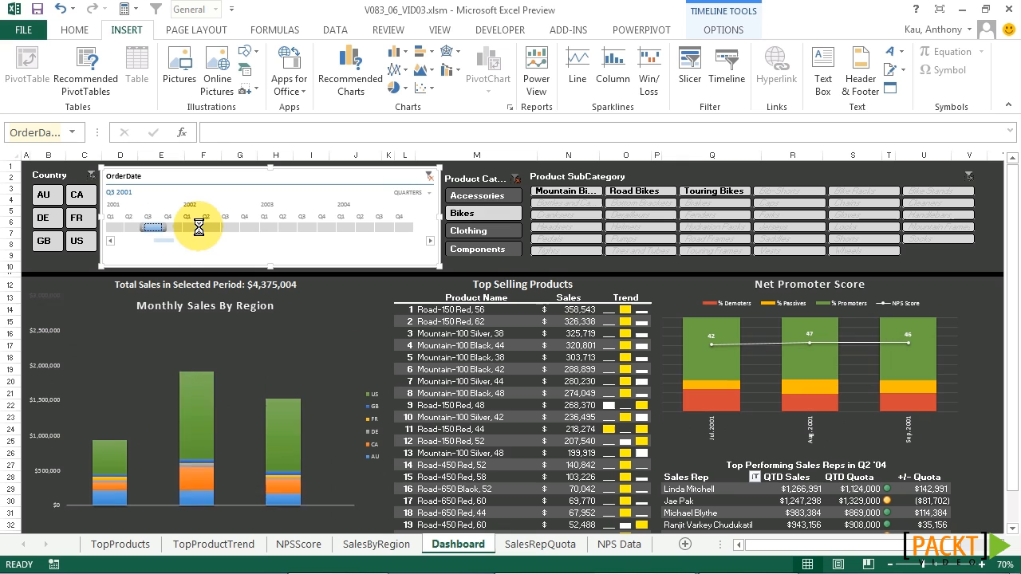
{"action": "left_click_drag", "start_coordinate": [198, 226], "coordinate": [319, 225]}
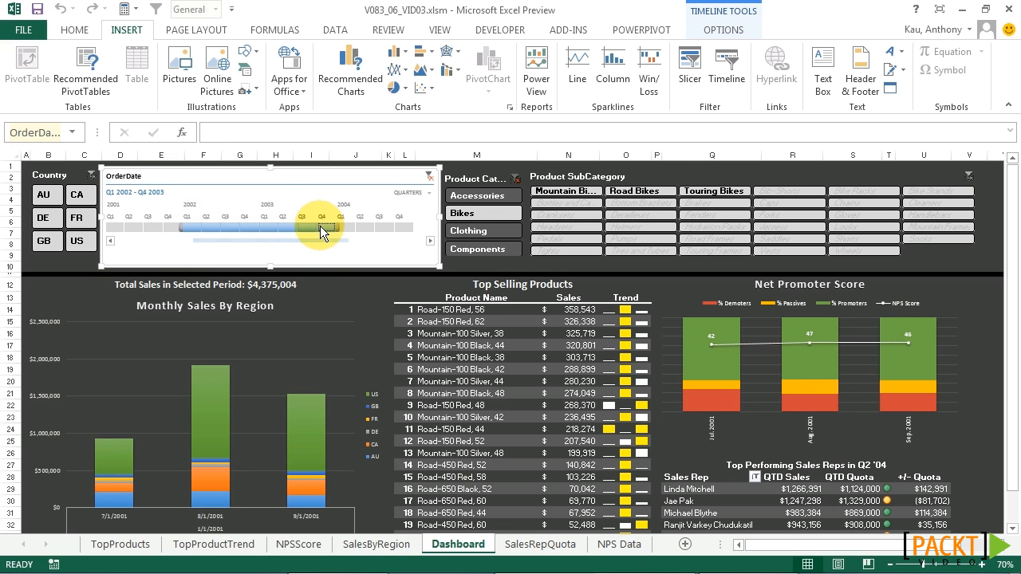
{"action": "left_click_drag", "start_coordinate": [323, 229], "coordinate": [188, 229]}
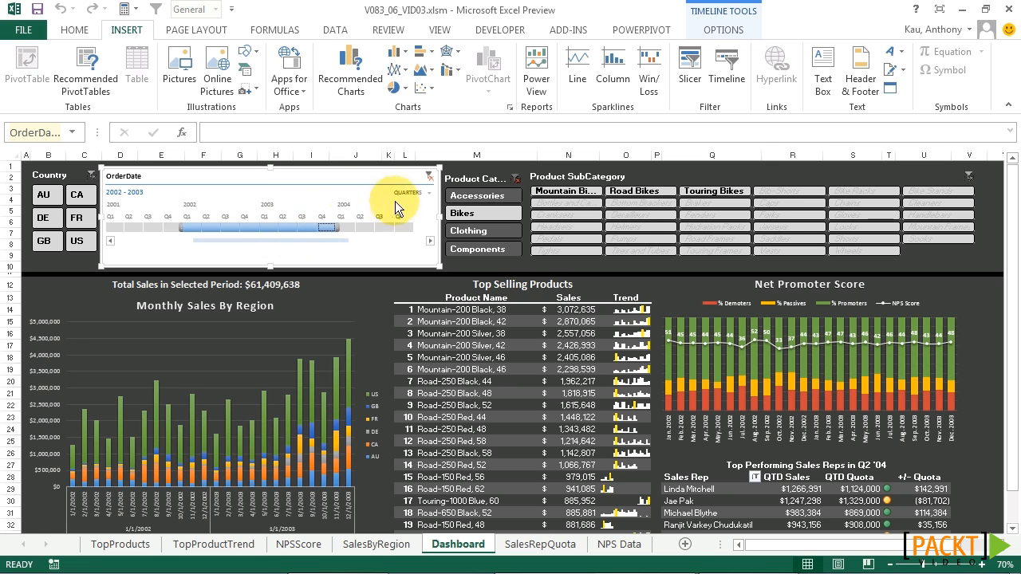
{"action": "left_click", "coordinate": [414, 192]}
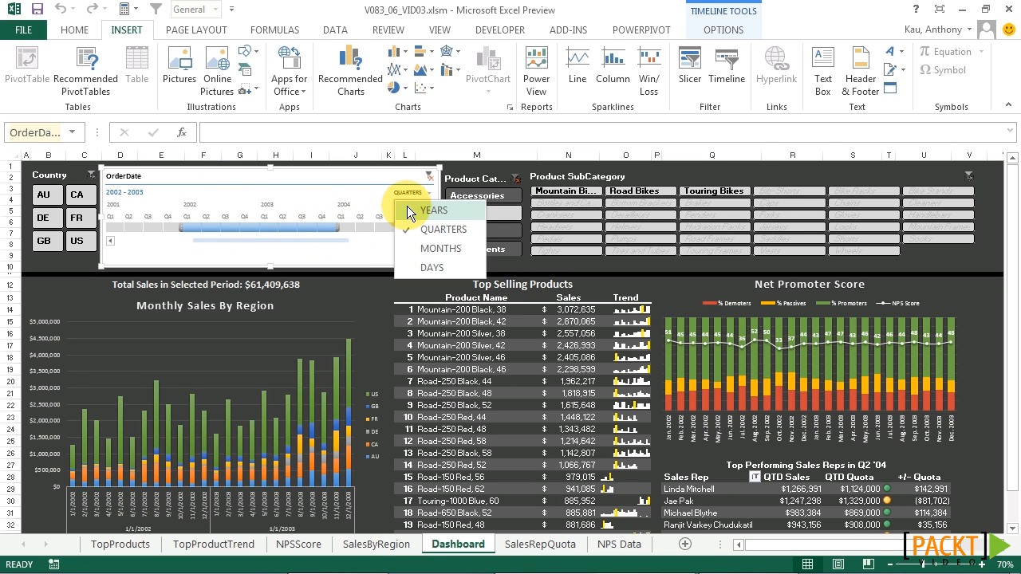
{"action": "mouse_move", "coordinate": [433, 268]}
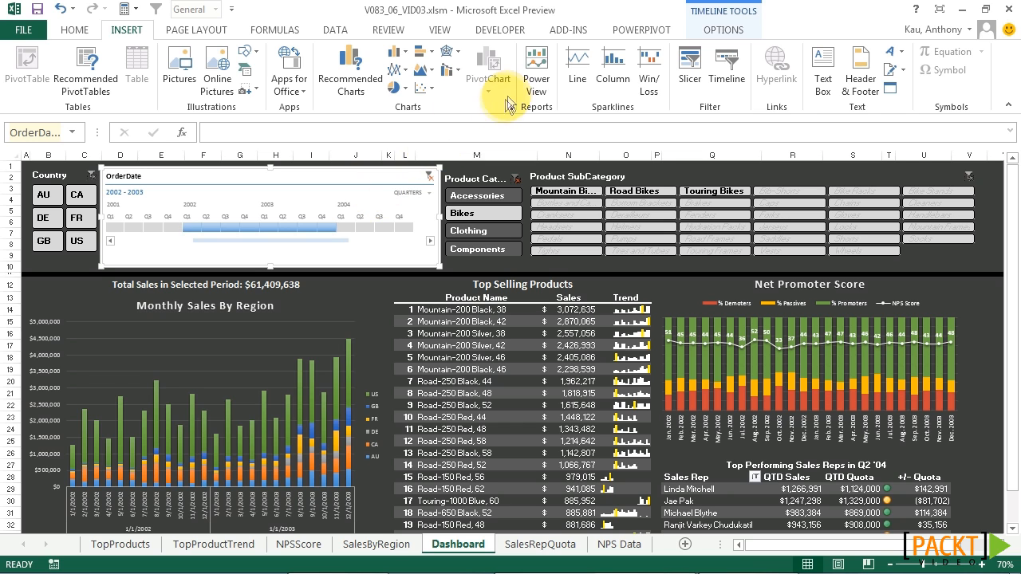
Choose New Timeline Style from the Timeline Styles gallery in Timeline Tools Options.
{"action": "left_click", "coordinate": [722, 30]}
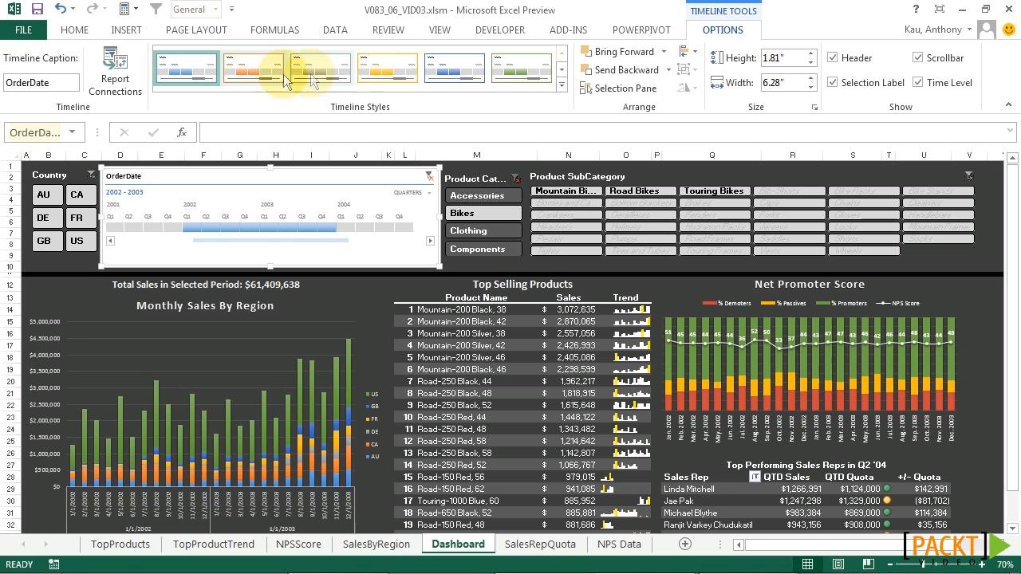
{"action": "left_click", "coordinate": [562, 88]}
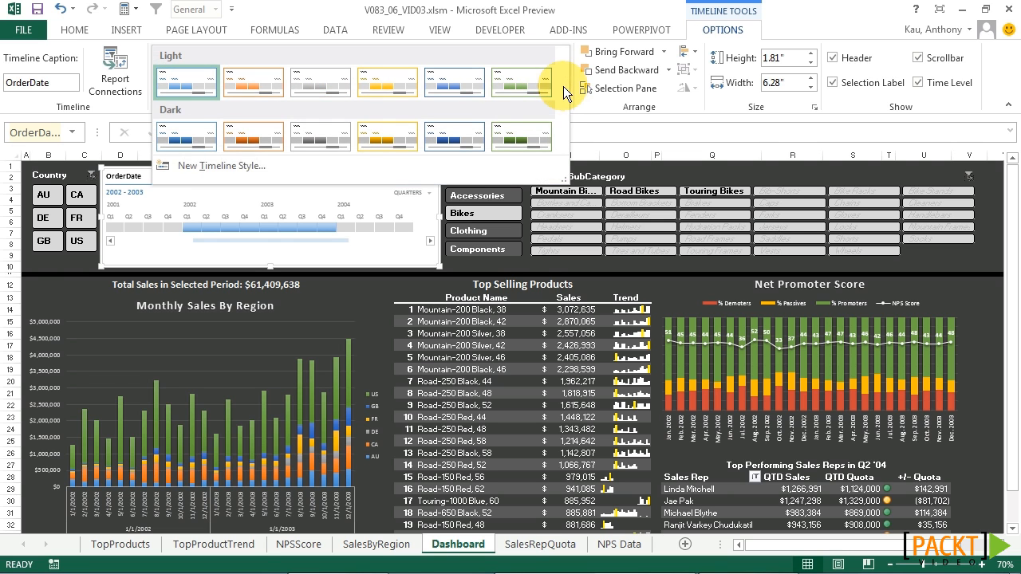
{"action": "left_click", "coordinate": [220, 166]}
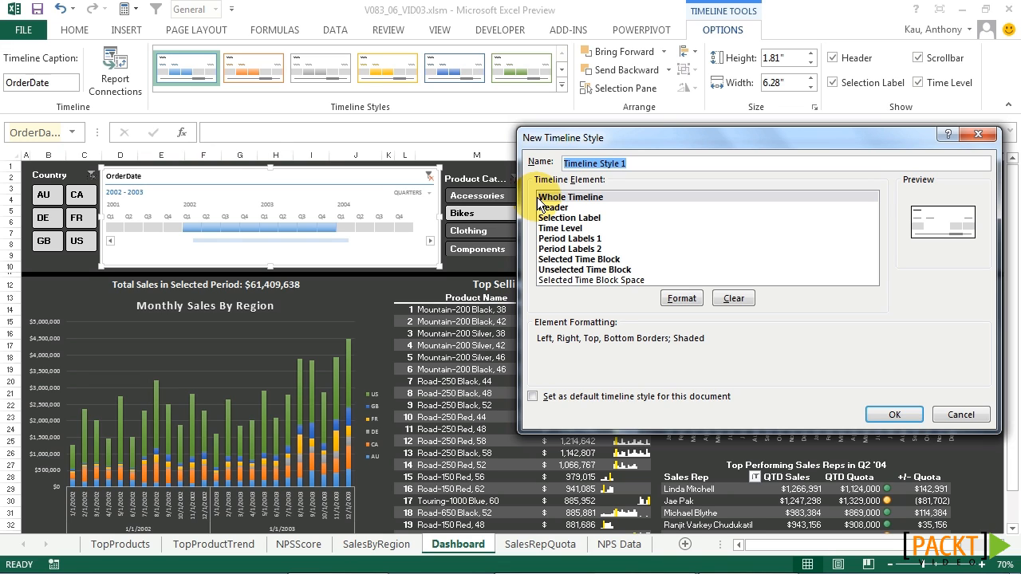
Name the style DashboardTimeline and select the Whole Timeline element.
{"action": "type", "text": "Dashboard"}
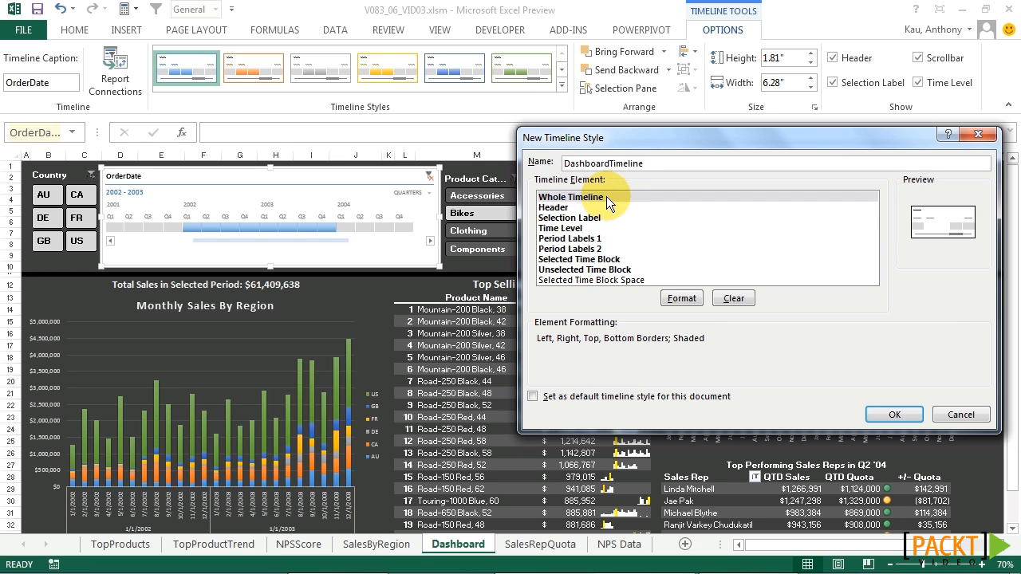
{"action": "left_click", "coordinate": [570, 197]}
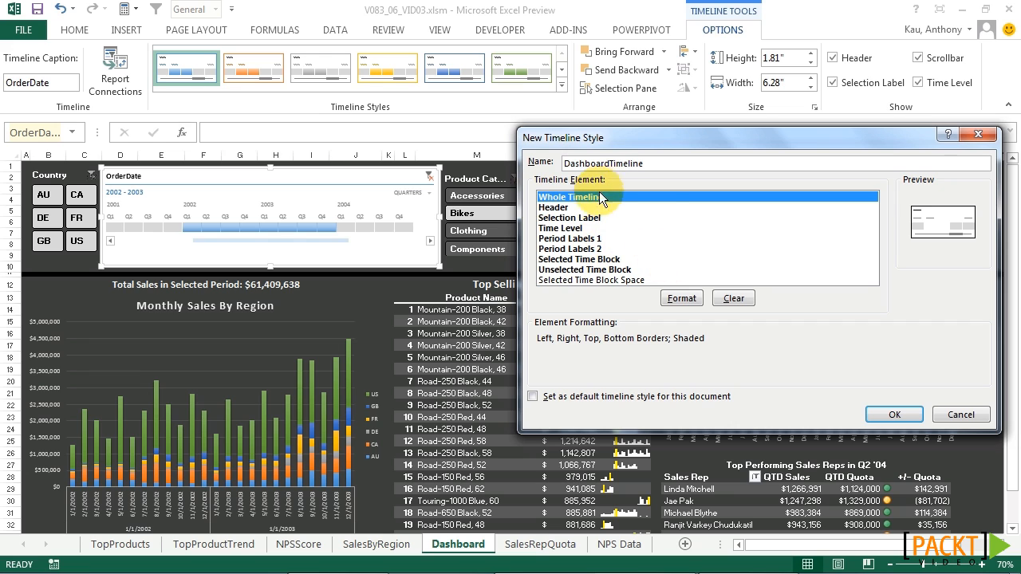
{"action": "mouse_move", "coordinate": [681, 298]}
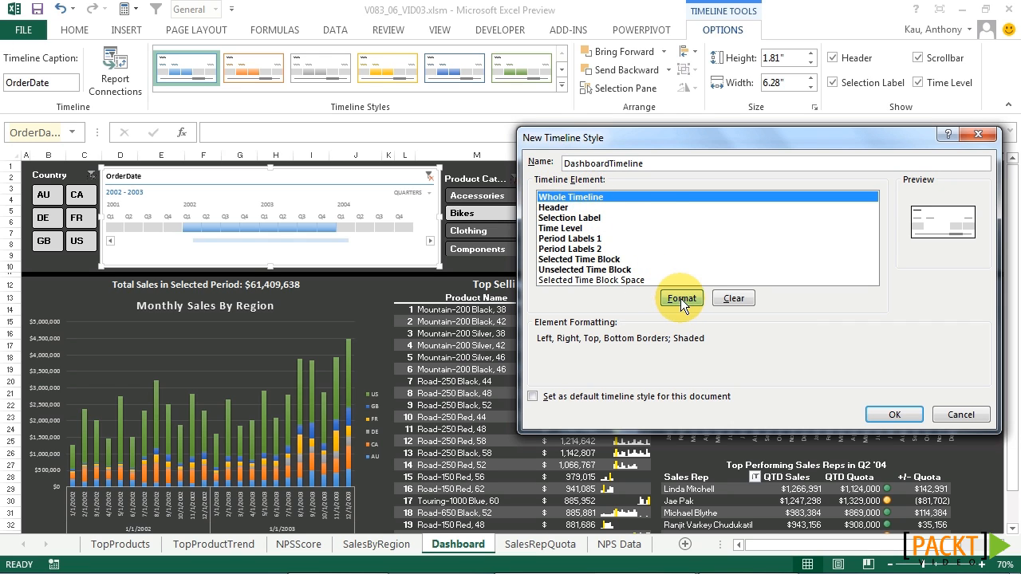
Give Whole Timeline a dark gray fill with no border, then save DashboardTimeline.
{"action": "left_click", "coordinate": [681, 298]}
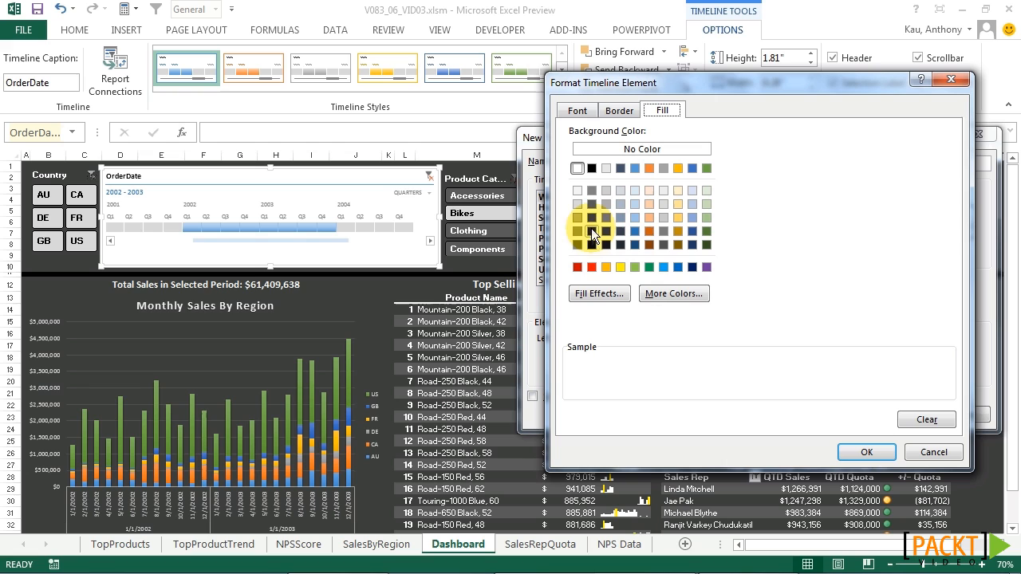
{"action": "left_click", "coordinate": [592, 217]}
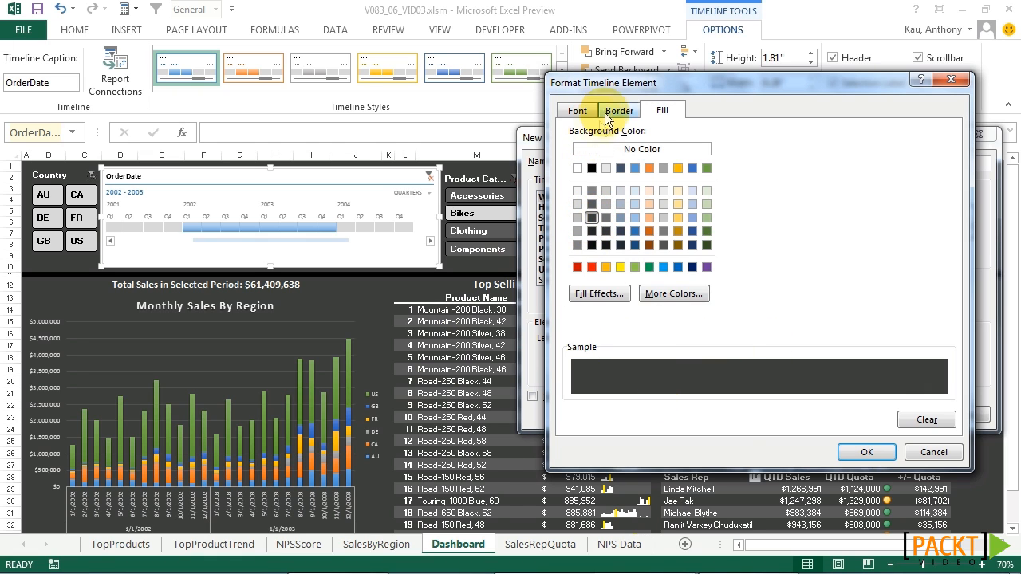
{"action": "left_click", "coordinate": [619, 110]}
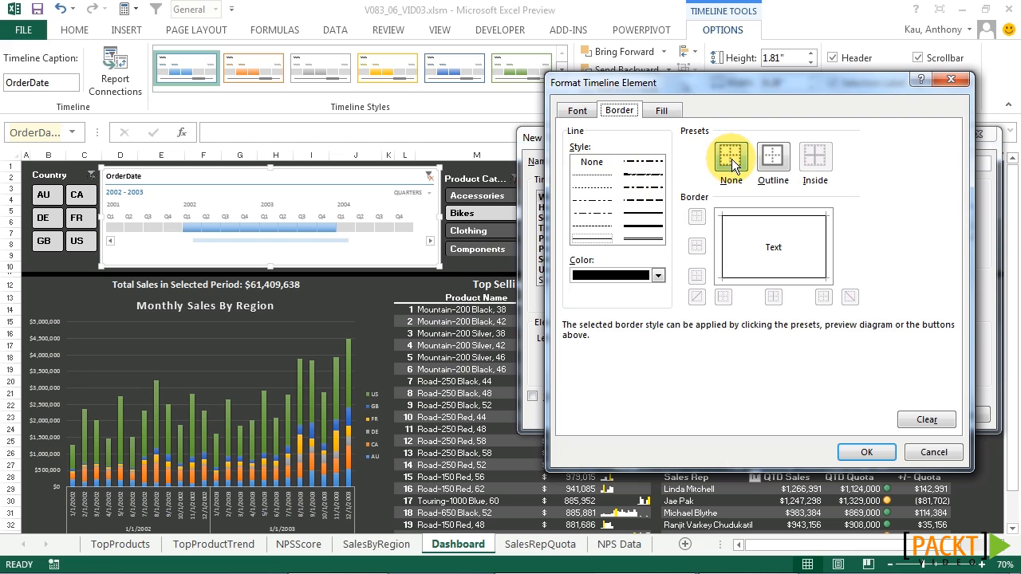
{"action": "left_click", "coordinate": [865, 452]}
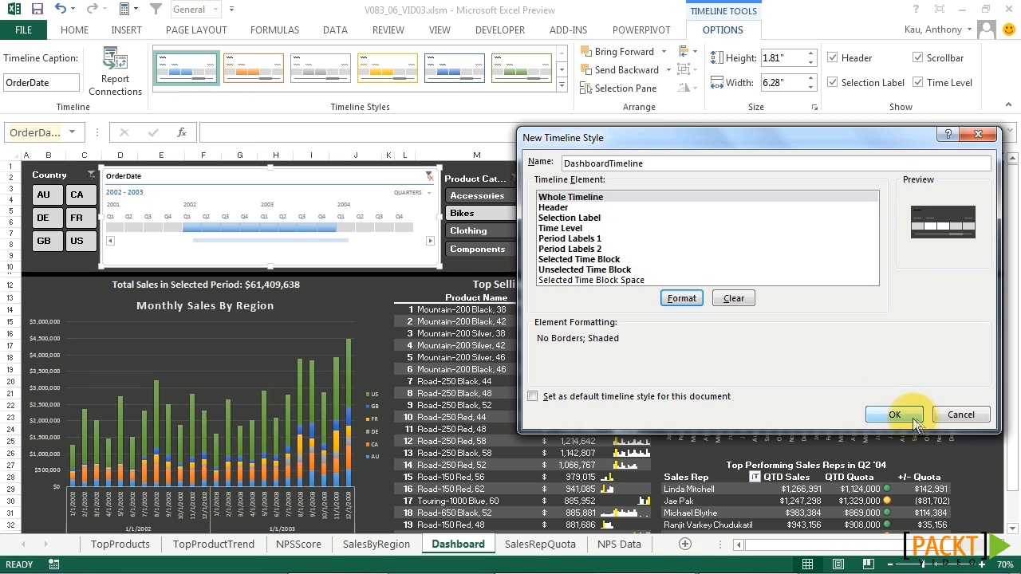
{"action": "left_click", "coordinate": [893, 414]}
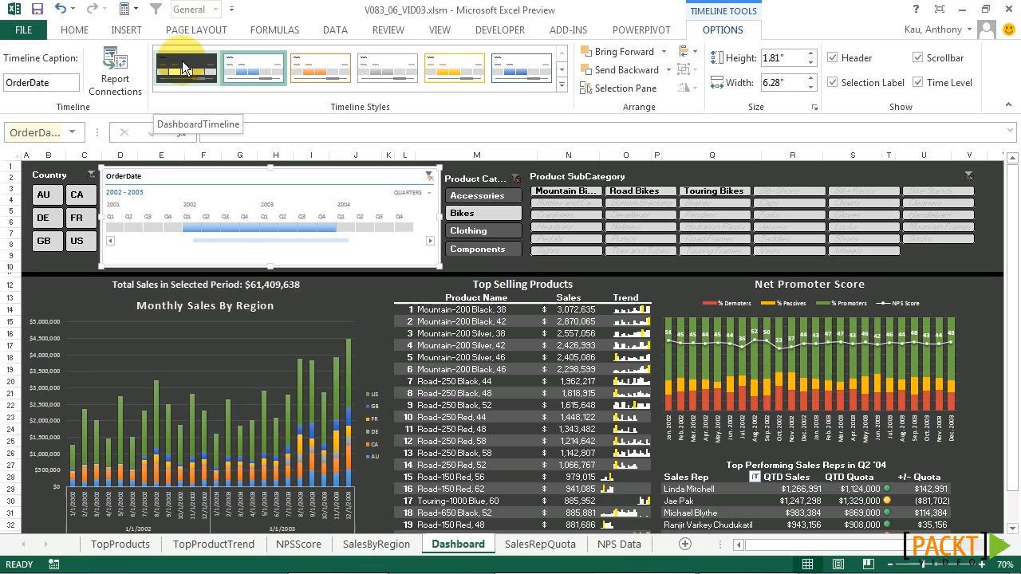
Apply the DashboardTimeline style to the OrderDate timeline.
{"action": "left_click", "coordinate": [186, 68]}
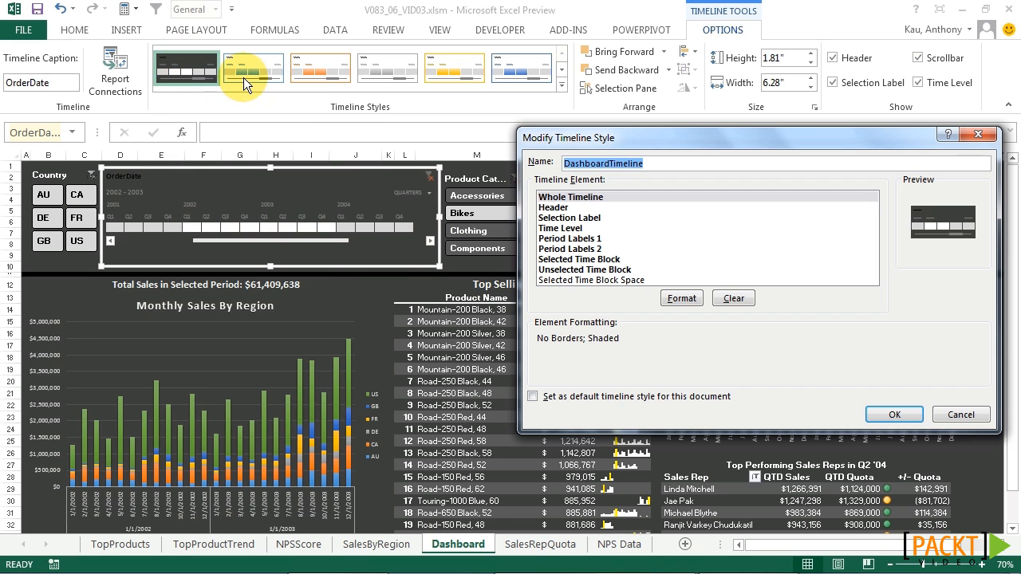
Format the Header element with bold text in Background 1, Darker 5%.
{"action": "left_click", "coordinate": [569, 208]}
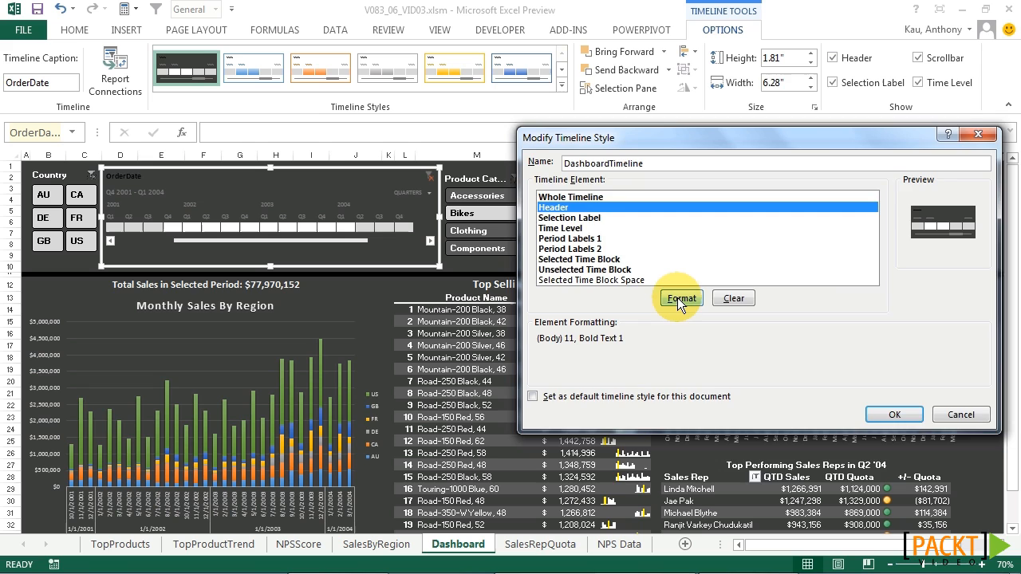
{"action": "left_click", "coordinate": [679, 297]}
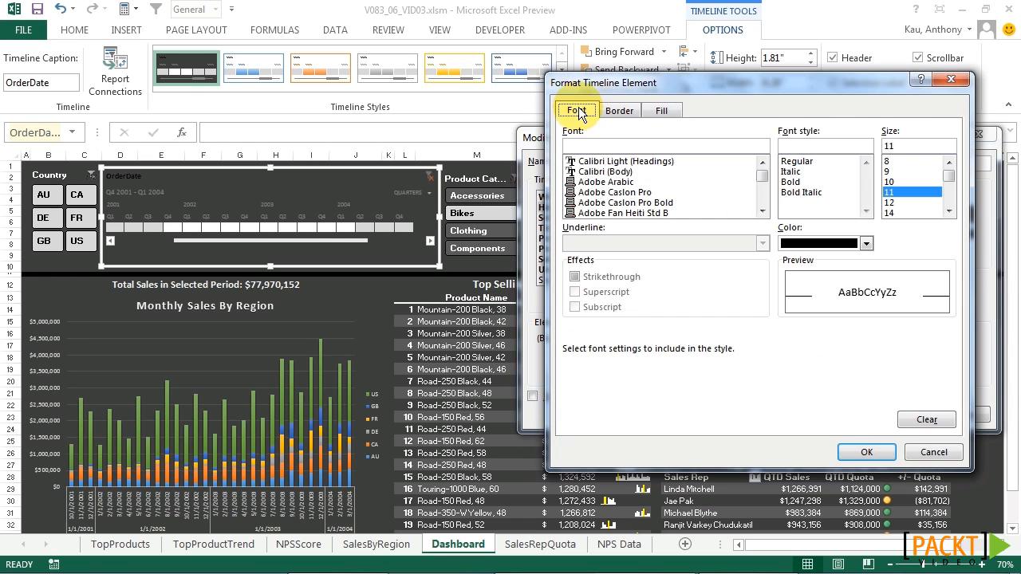
{"action": "left_click", "coordinate": [866, 243]}
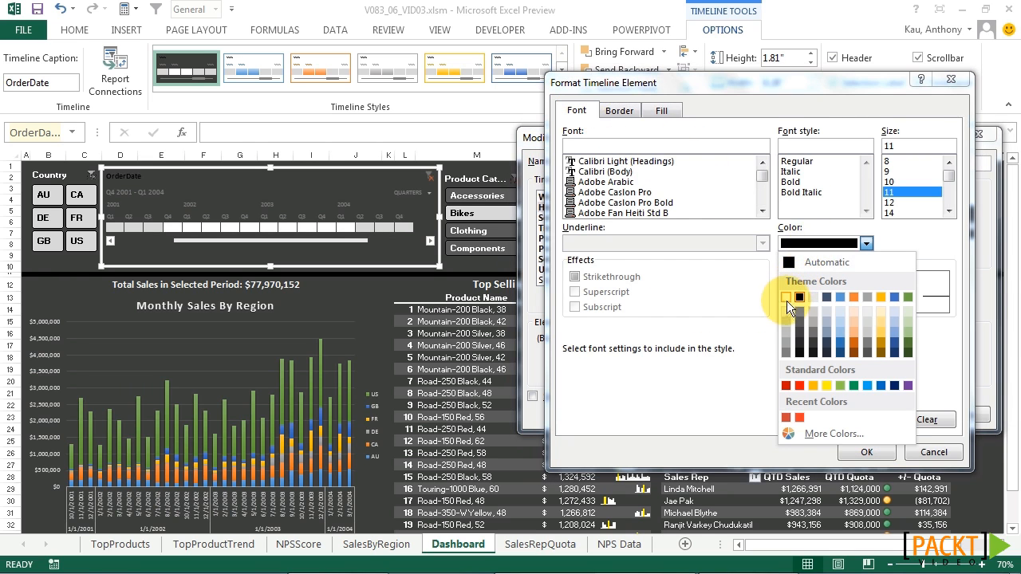
{"action": "left_click", "coordinate": [799, 298]}
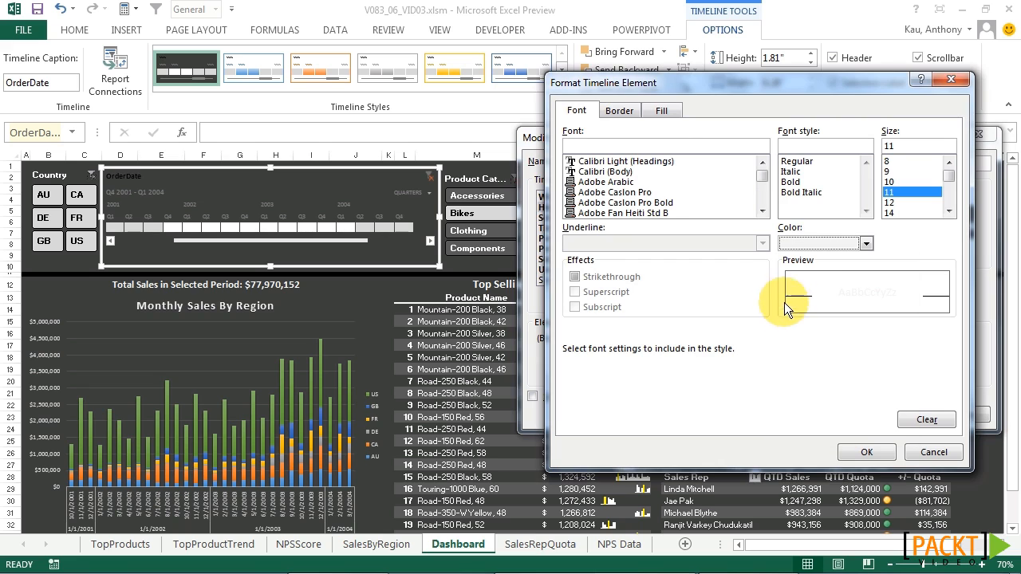
{"action": "left_click", "coordinate": [790, 182]}
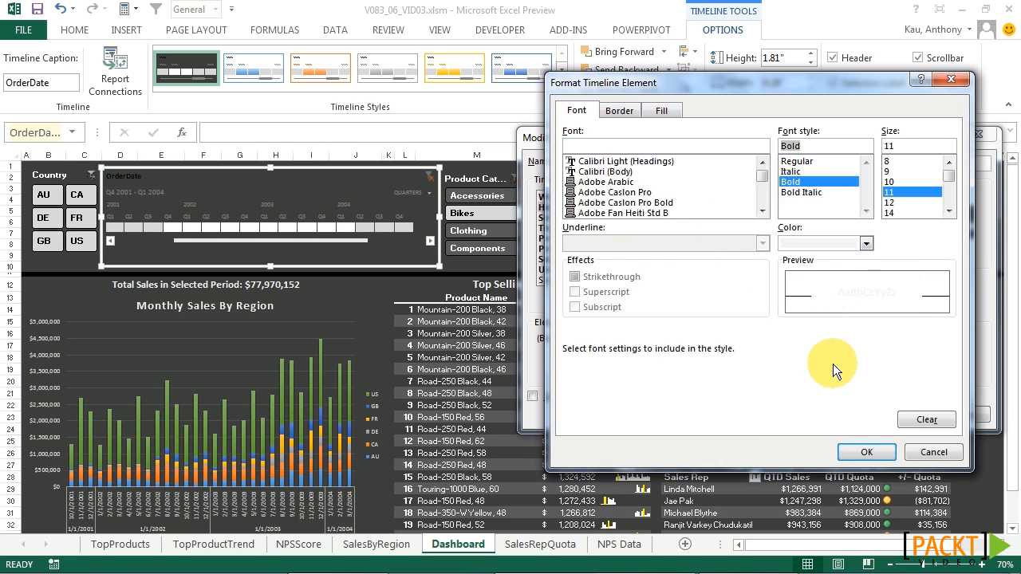
{"action": "left_click", "coordinate": [866, 452]}
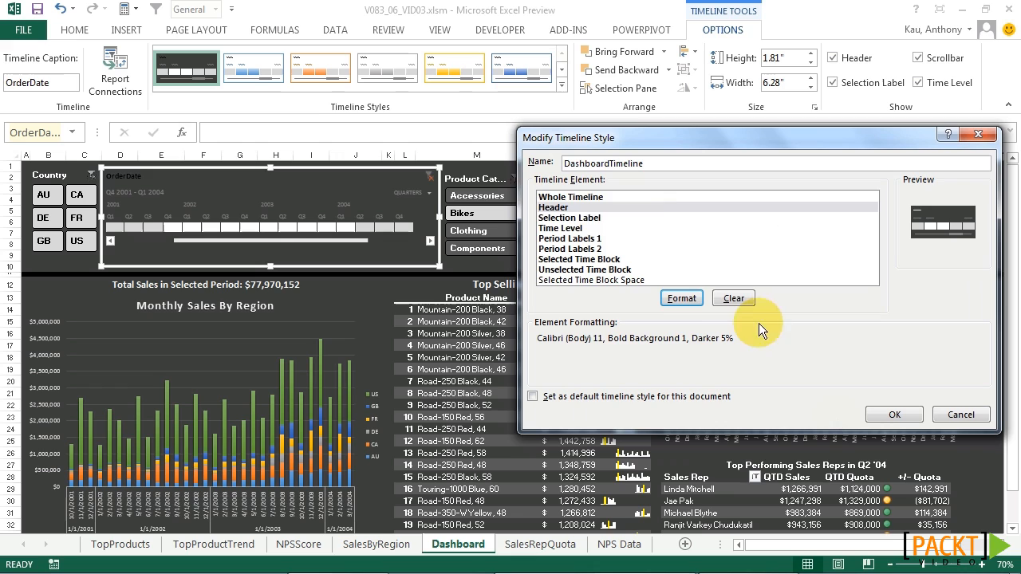
{"action": "left_click", "coordinate": [553, 207]}
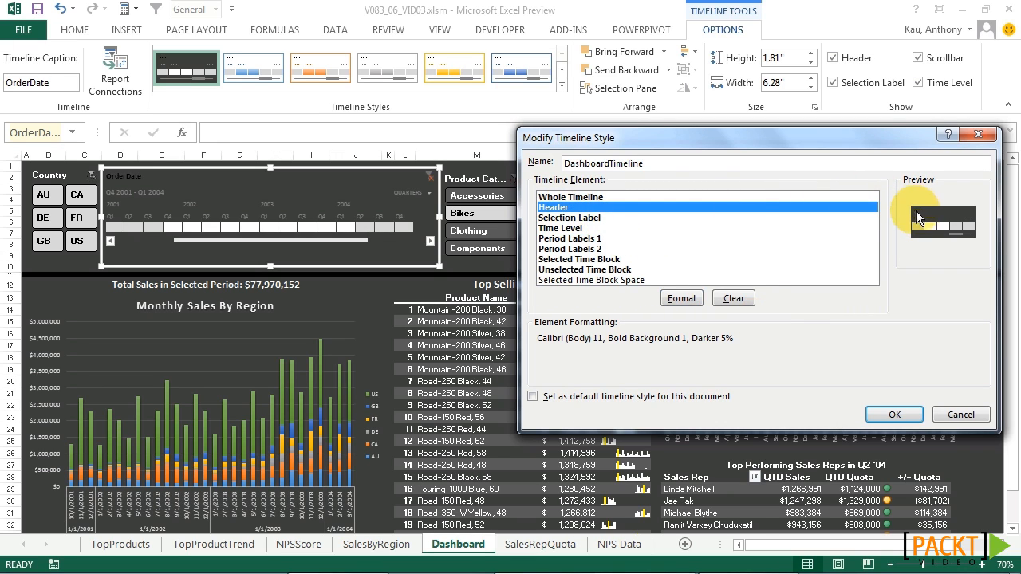
{"action": "mouse_move", "coordinate": [263, 207]}
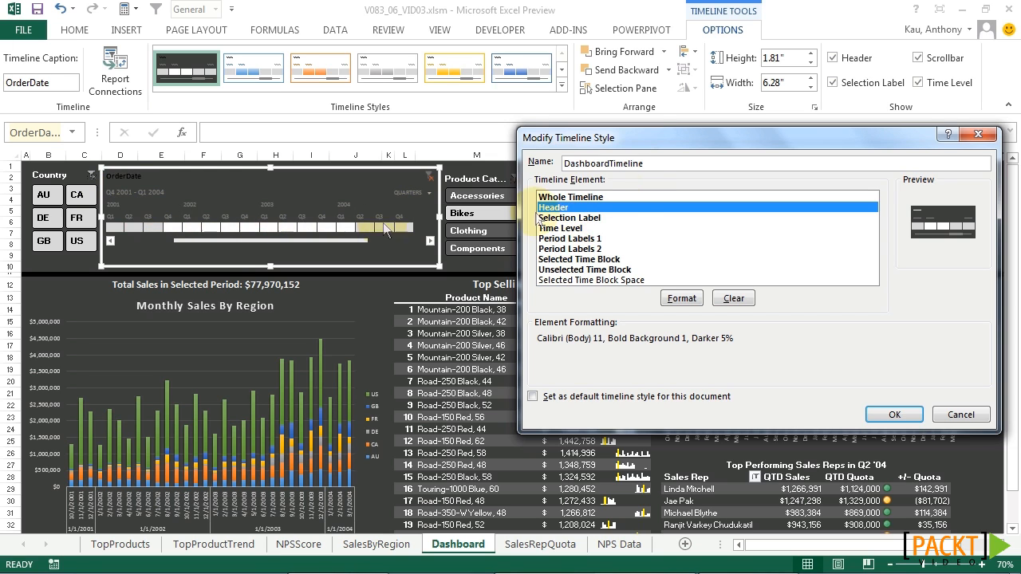
Color Selection Label, Time Level and Period Labels text Background 1, Darker 5%.
{"action": "left_click", "coordinate": [569, 217]}
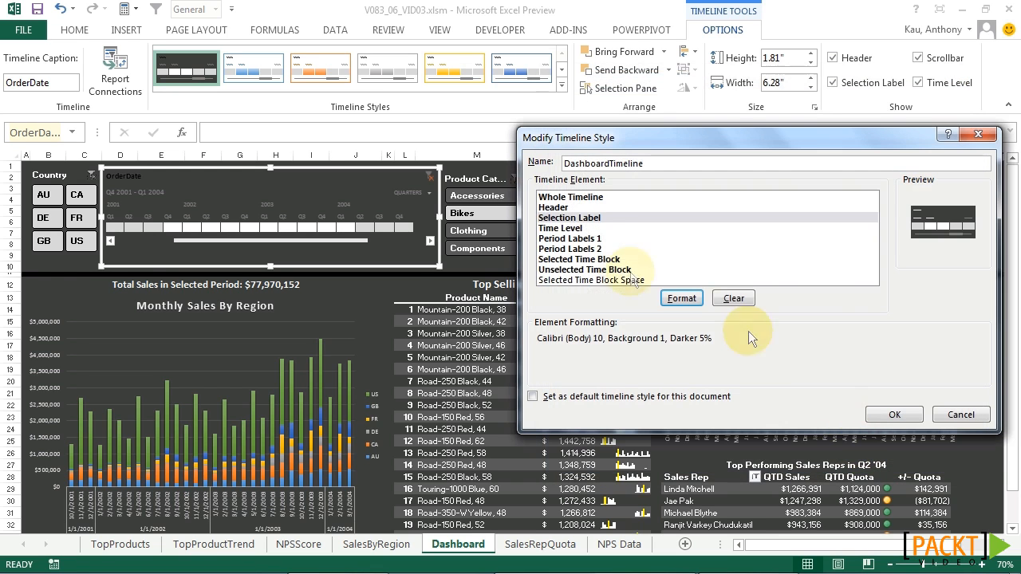
{"action": "left_click", "coordinate": [559, 228]}
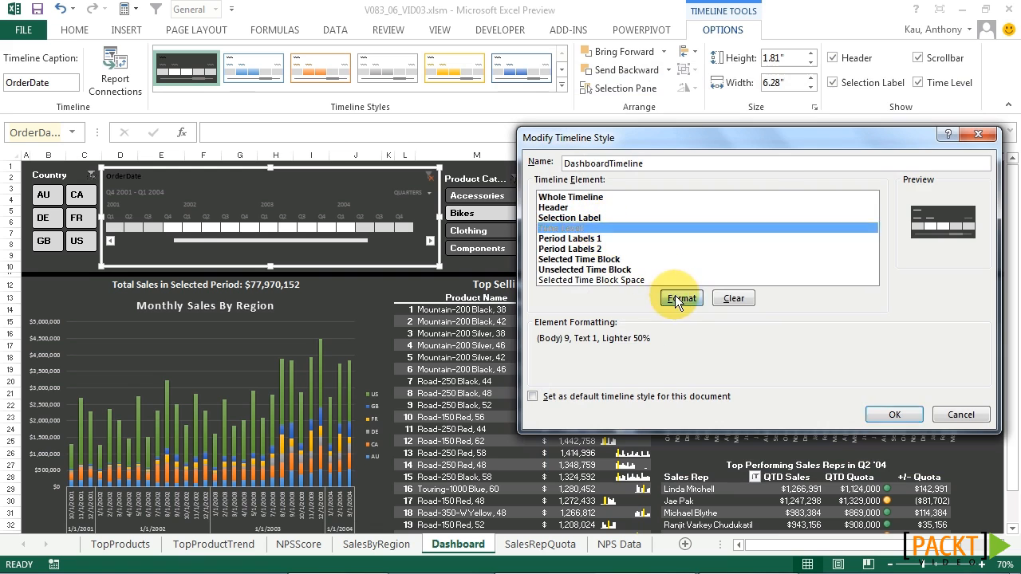
{"action": "left_click", "coordinate": [680, 297]}
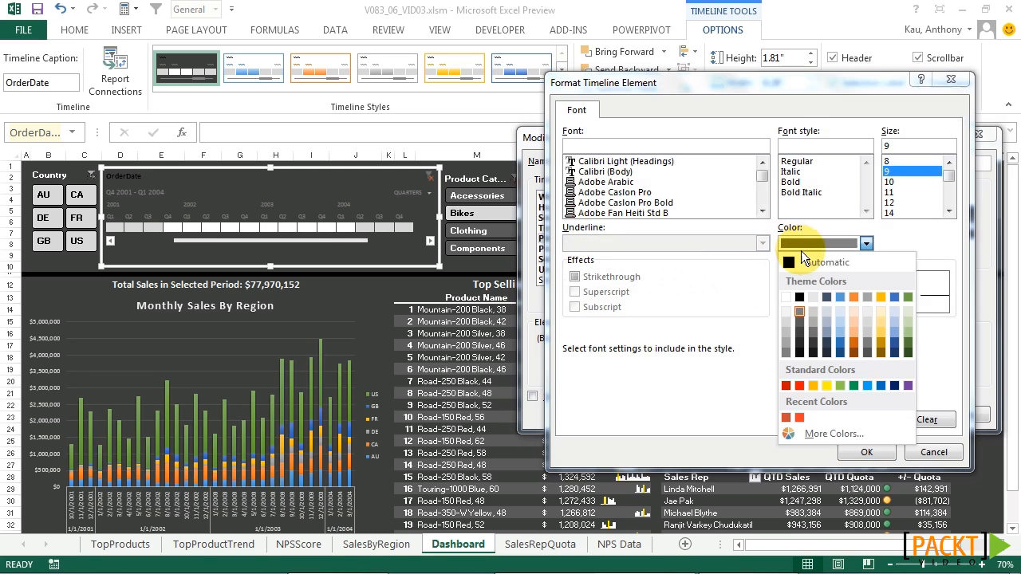
{"action": "left_click", "coordinate": [866, 452]}
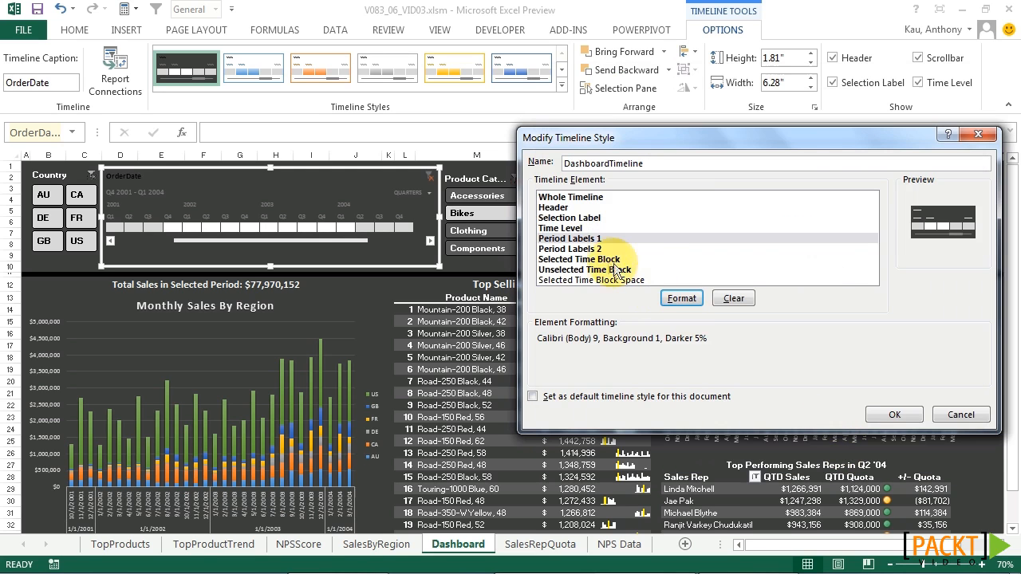
{"action": "left_click", "coordinate": [681, 298]}
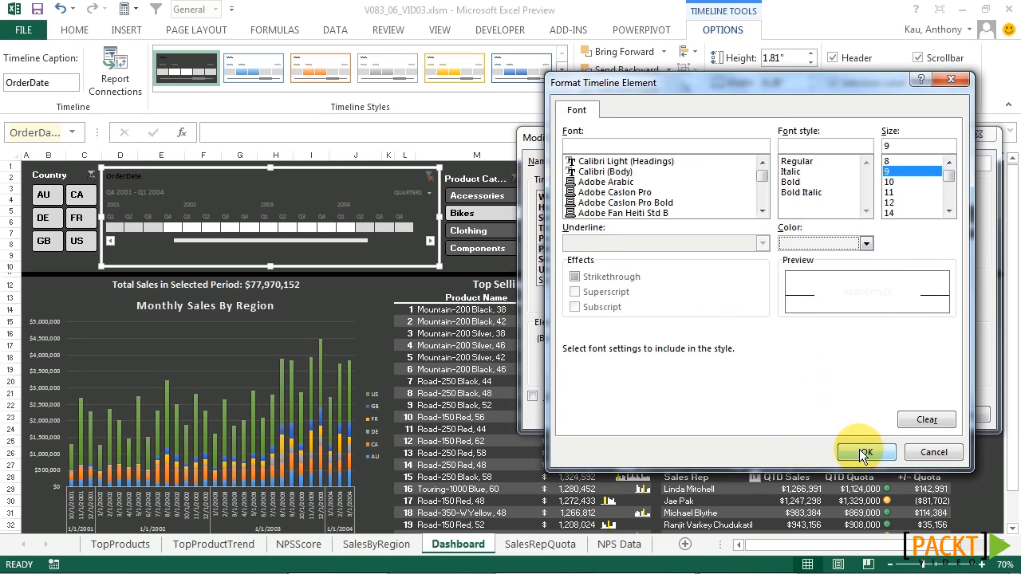
{"action": "left_click", "coordinate": [861, 452]}
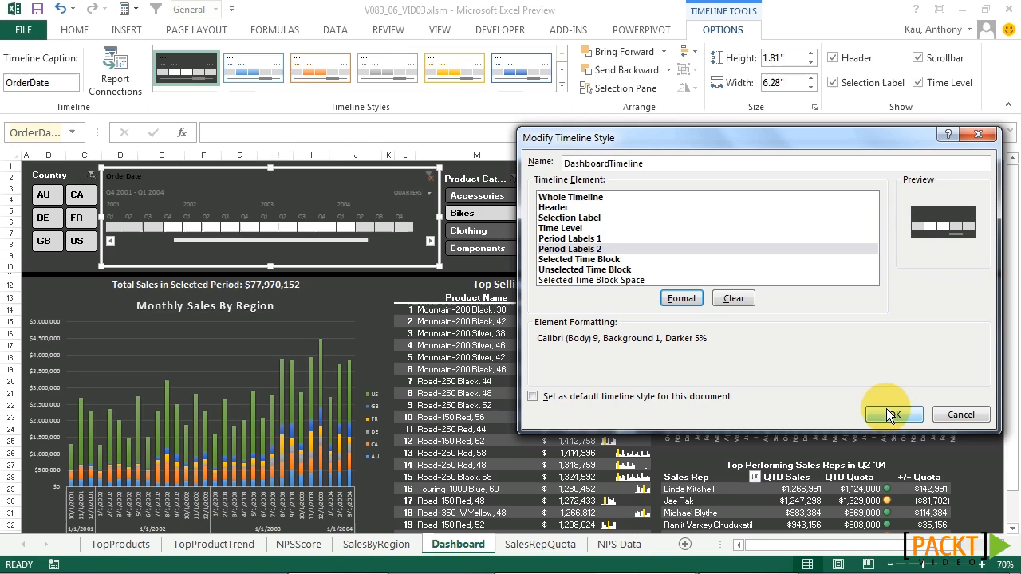
{"action": "left_click", "coordinate": [892, 415]}
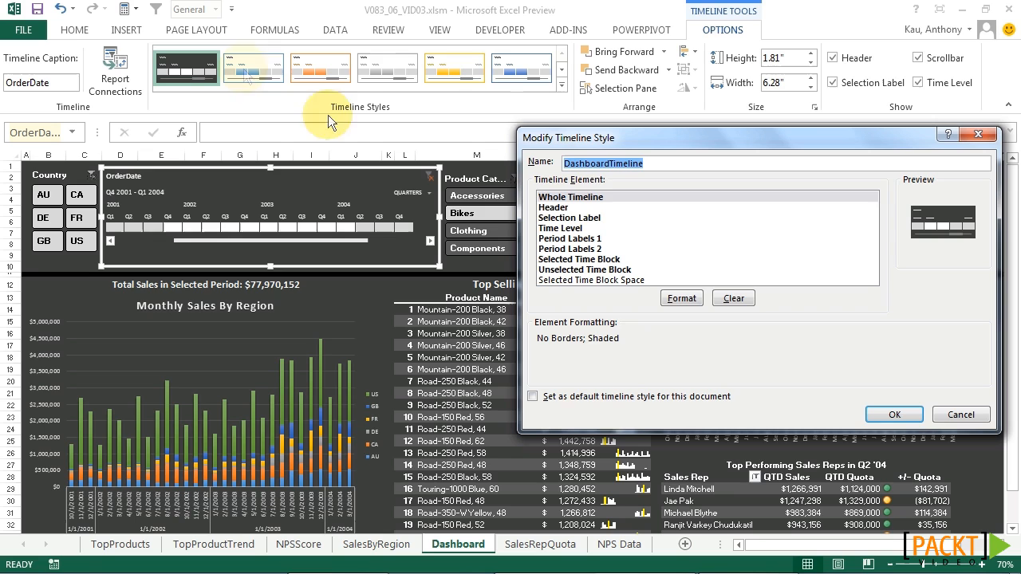
Give the Selected Time Block element a light gray fill.
{"action": "left_click", "coordinate": [578, 258]}
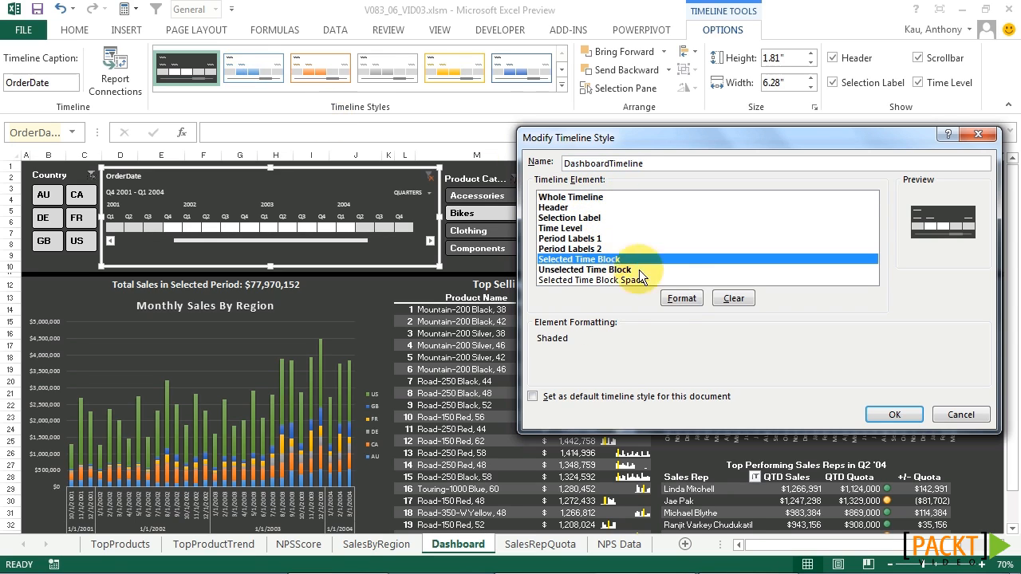
{"action": "left_click", "coordinate": [680, 298]}
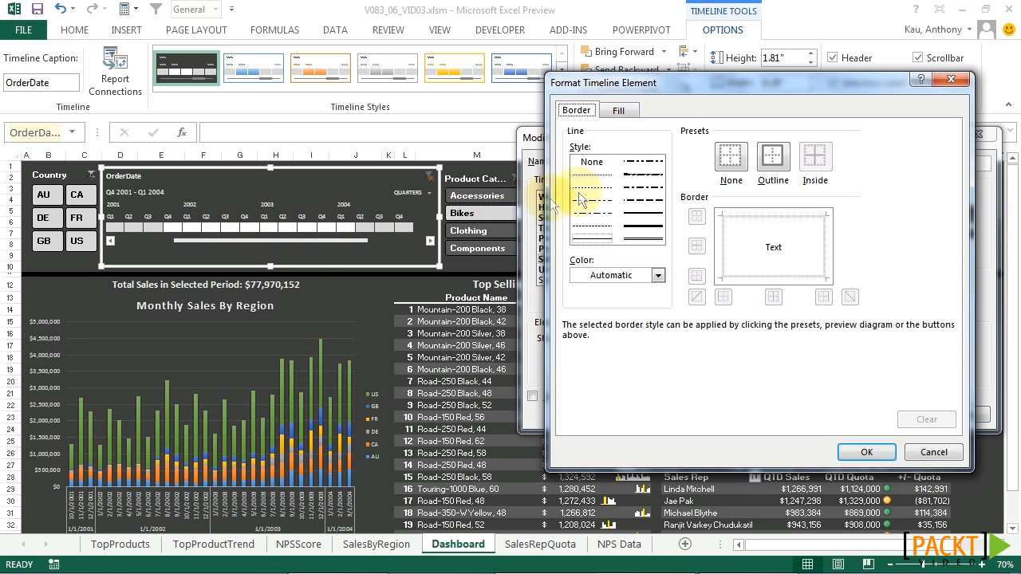
{"action": "left_click", "coordinate": [619, 109]}
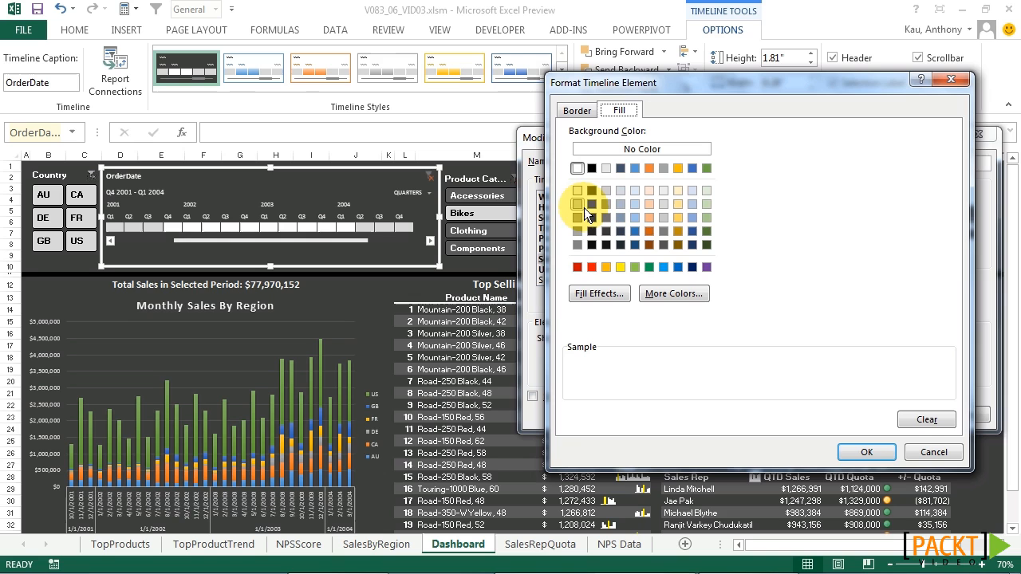
{"action": "left_click", "coordinate": [578, 203]}
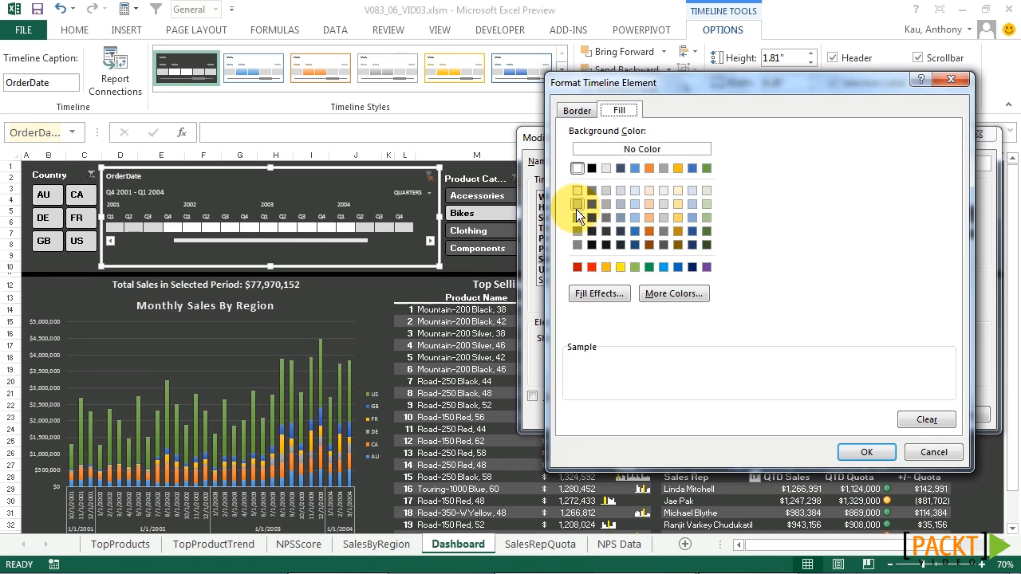
{"action": "left_click", "coordinate": [865, 452]}
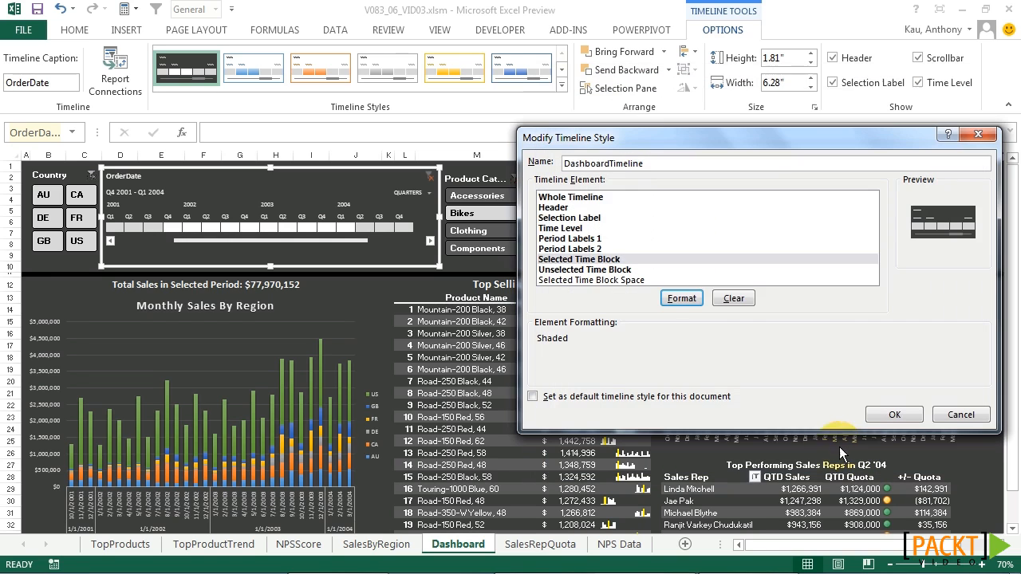
{"action": "left_click", "coordinate": [584, 270]}
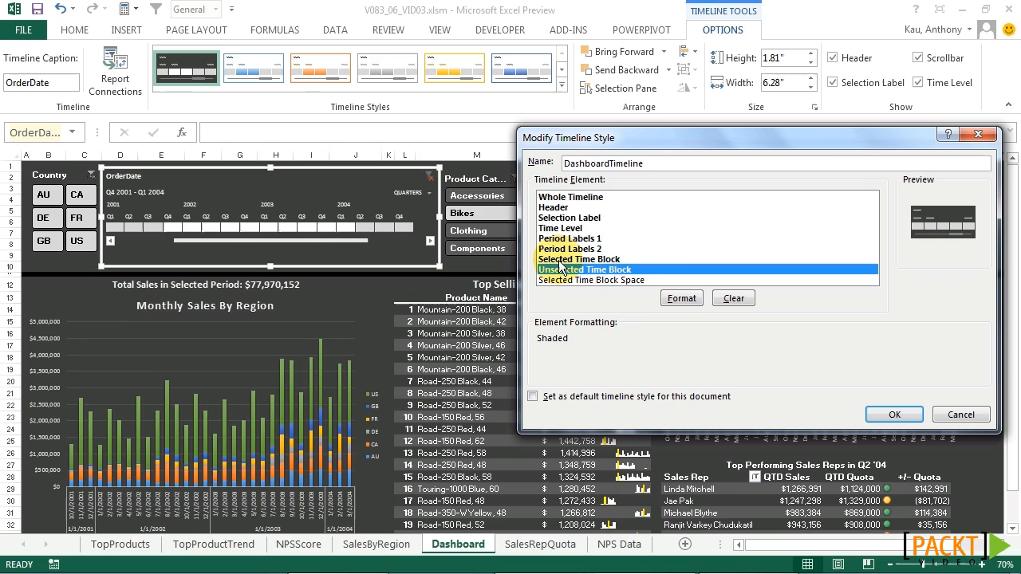
Fill the Unselected Time Block element with darker gray and save the DashboardTimeline style.
{"action": "left_click", "coordinate": [681, 297]}
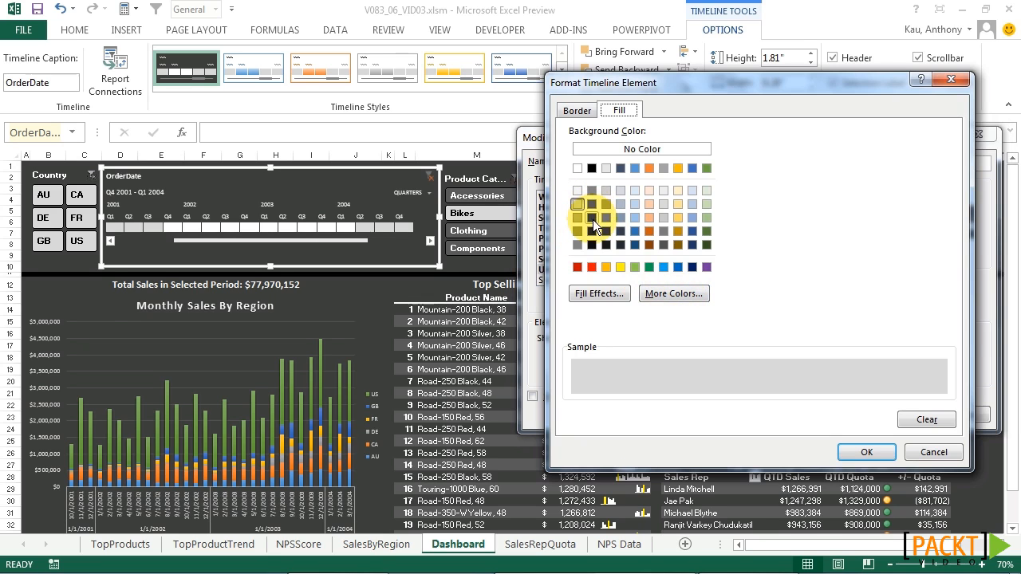
{"action": "left_click", "coordinate": [592, 204]}
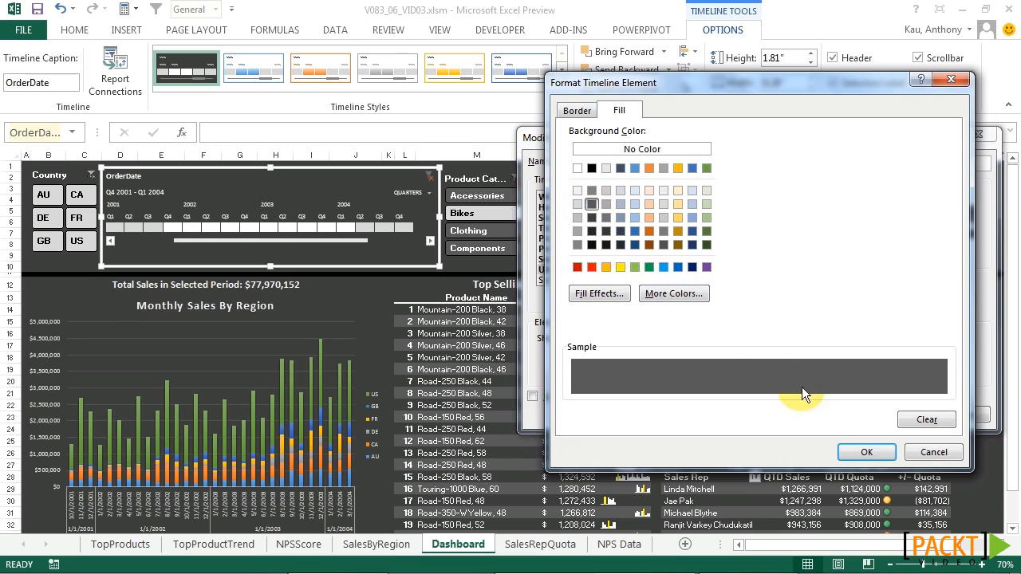
{"action": "left_click", "coordinate": [866, 452]}
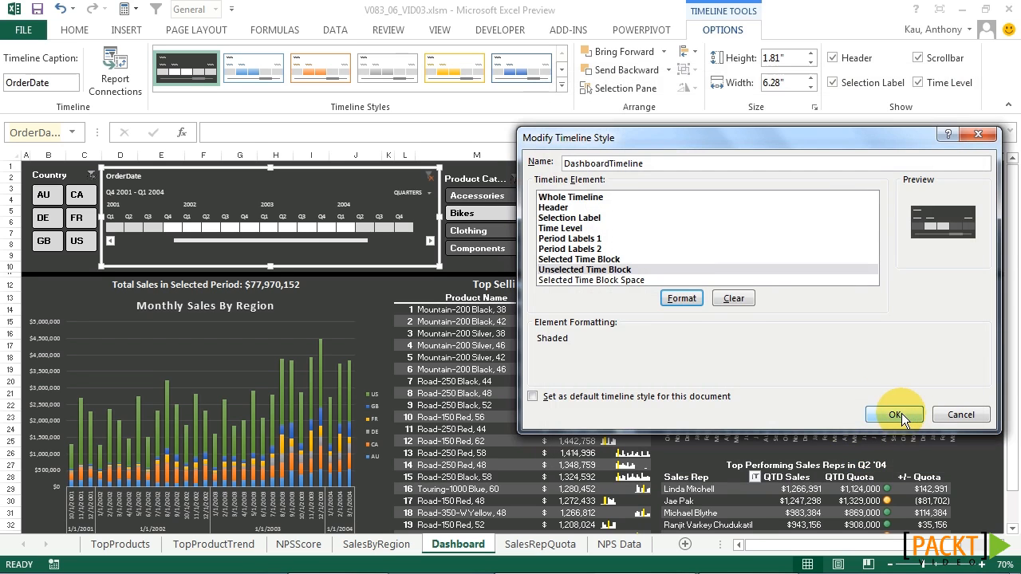
{"action": "left_click", "coordinate": [893, 414]}
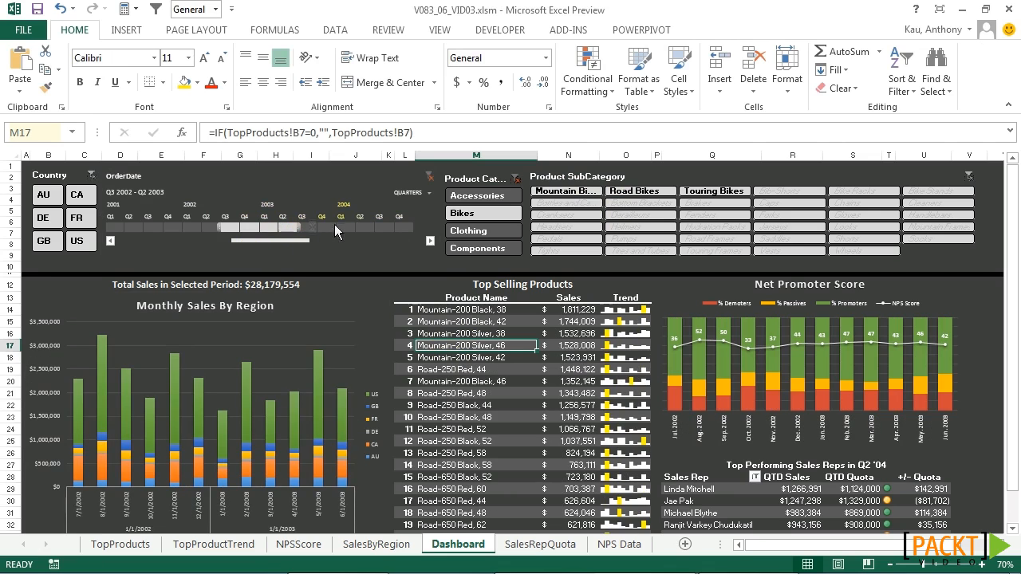
{"action": "mouse_move", "coordinate": [387, 268]}
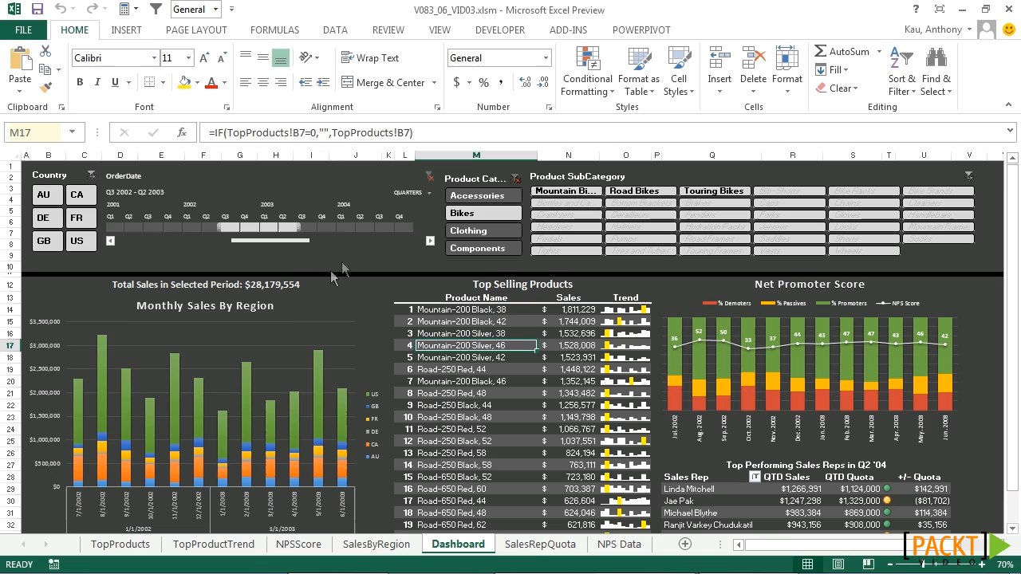
{"action": "mouse_move", "coordinate": [284, 305]}
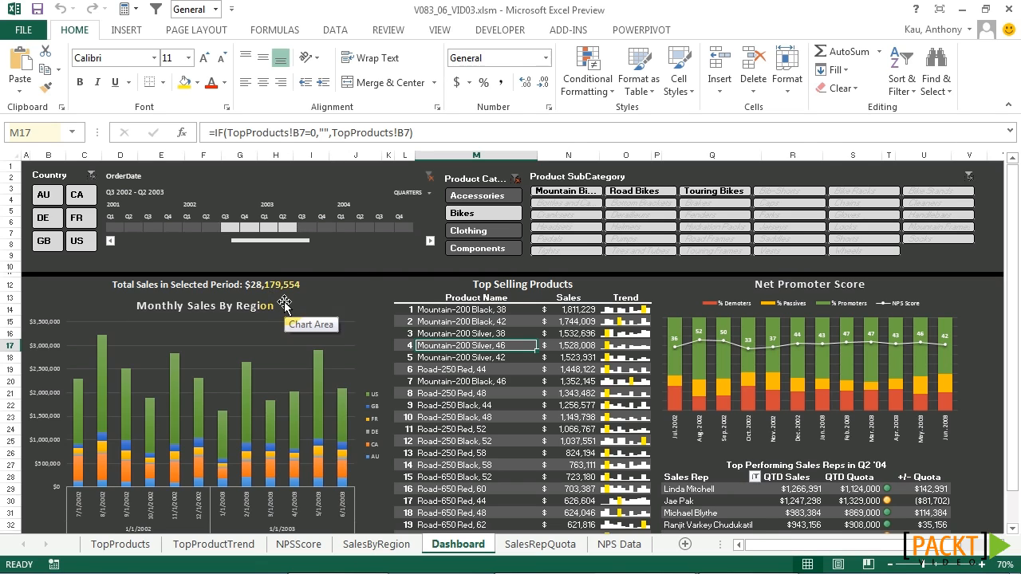
{"action": "mouse_move", "coordinate": [311, 302]}
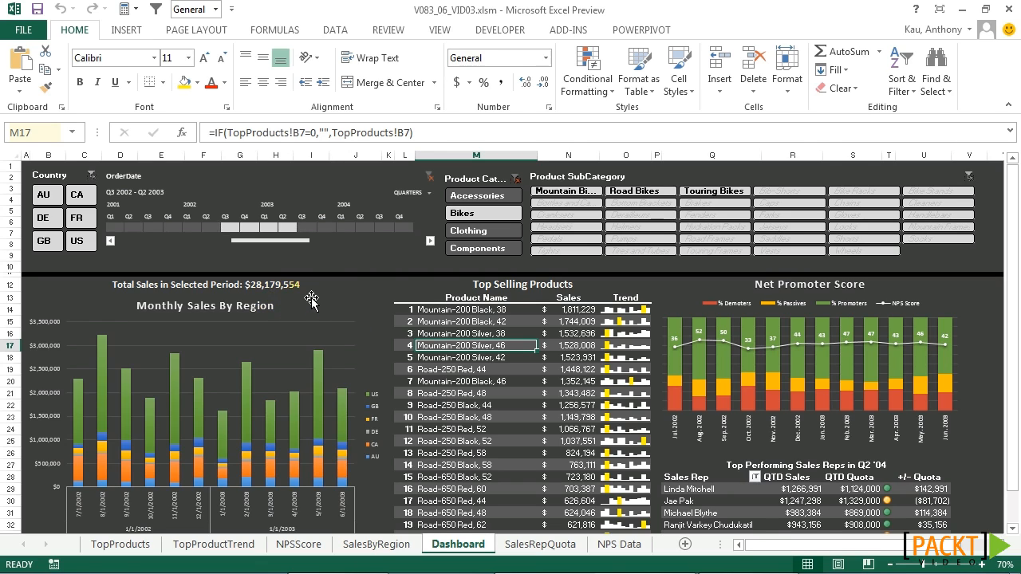